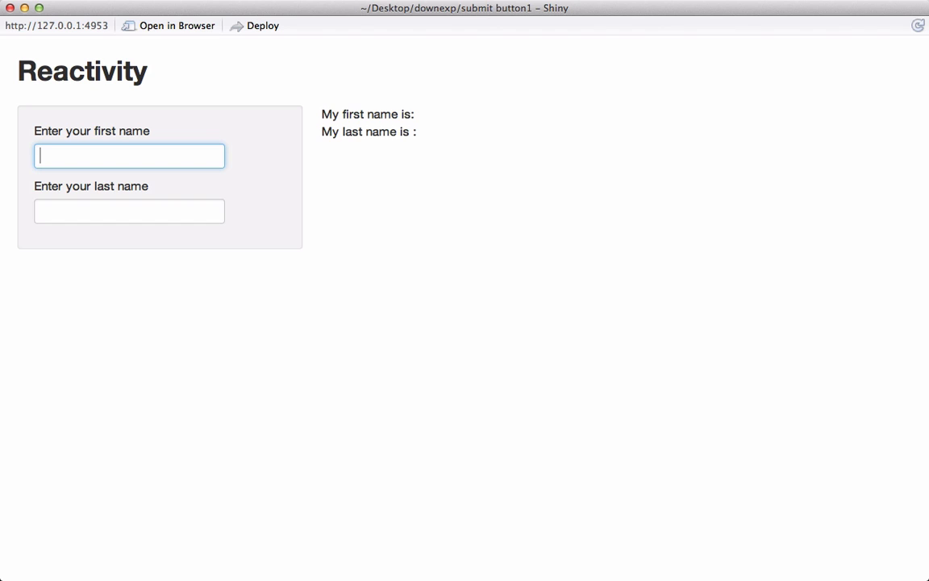
pyautogui.write('Abhinav')
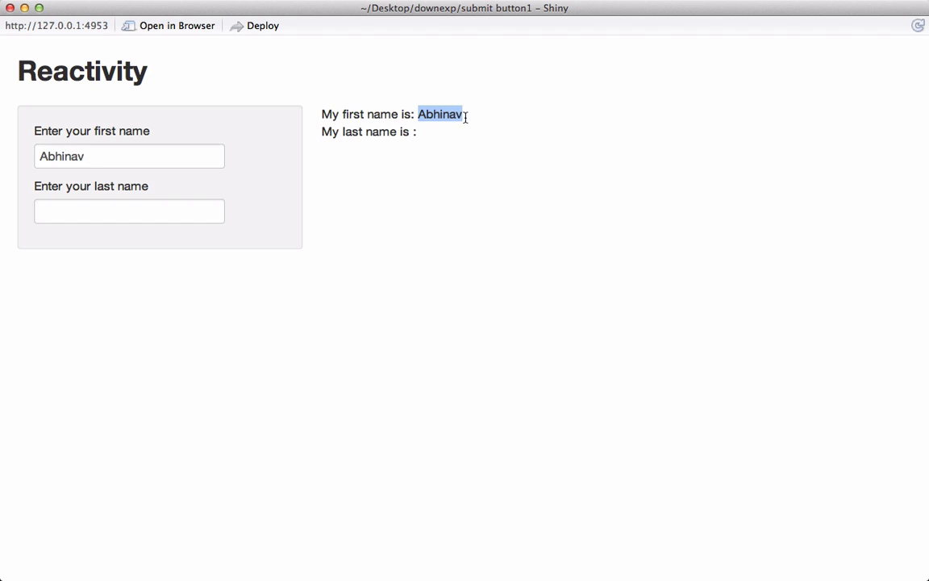
pyautogui.click(129, 210)
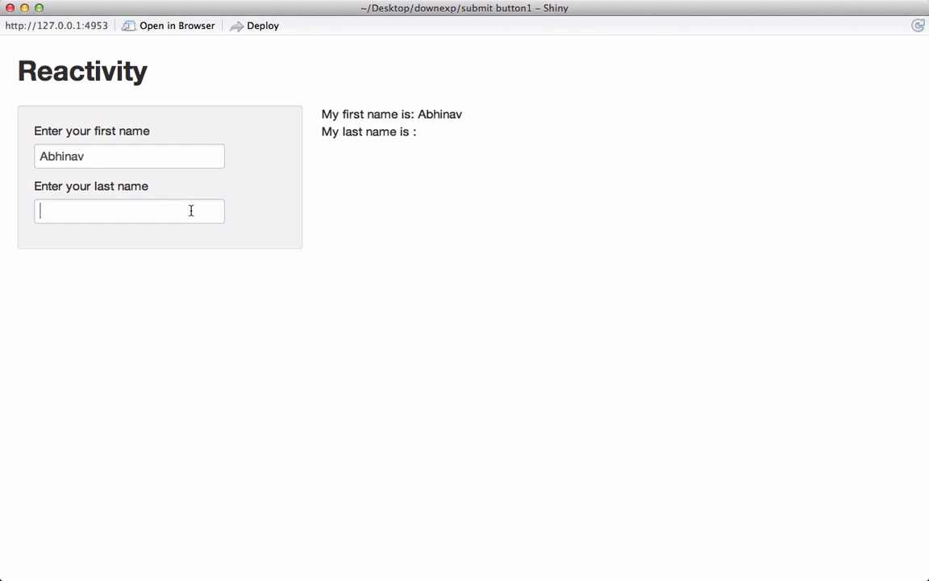
pyautogui.write('Agr')
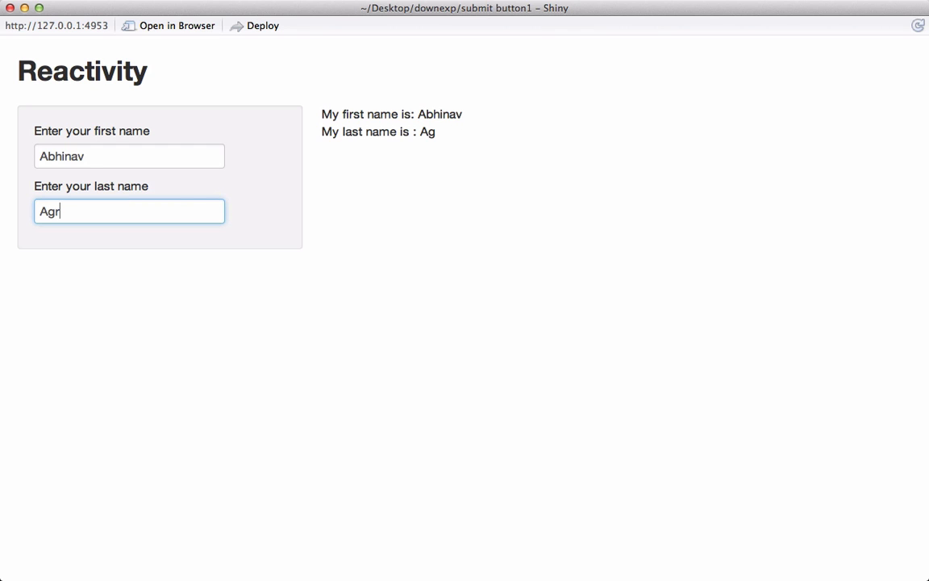
pyautogui.write('awal')
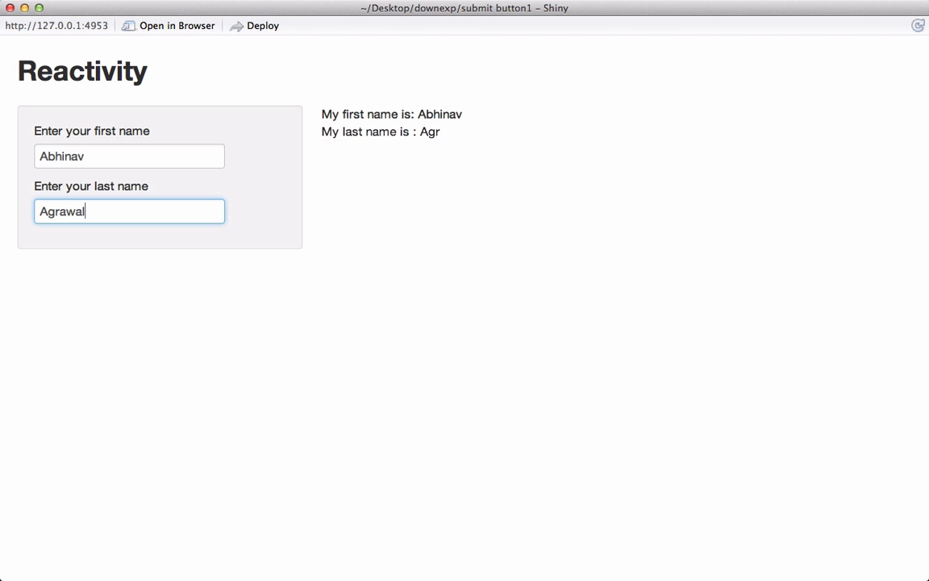
pyautogui.write('Agrawal')
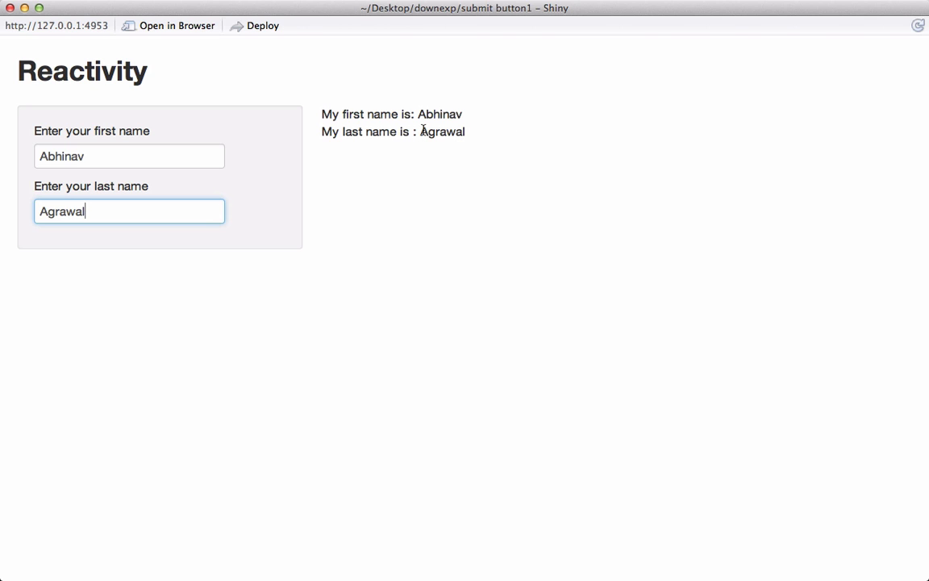
pyautogui.moveTo(290, 236)
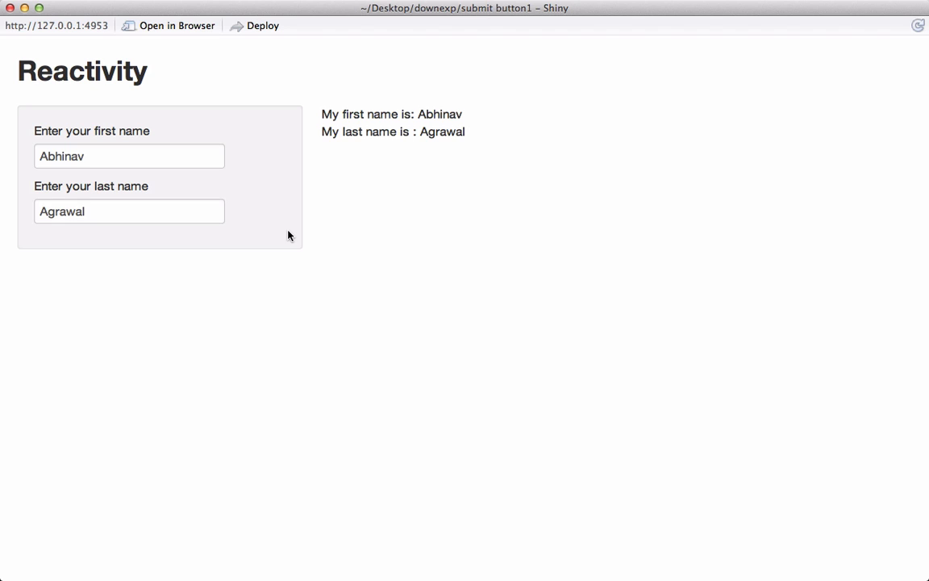
pyautogui.moveTo(195, 126)
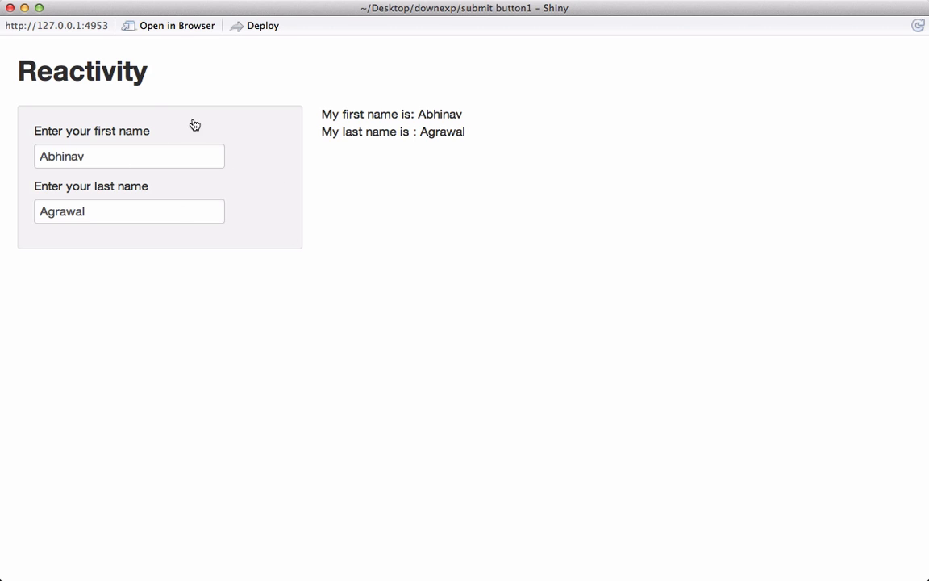
pyautogui.moveTo(231, 158)
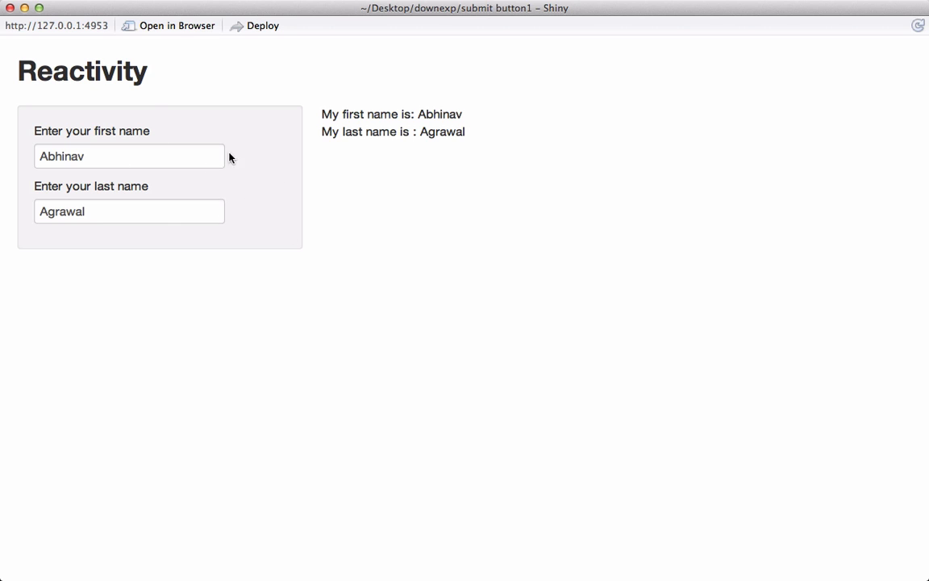
pyautogui.moveTo(252, 229)
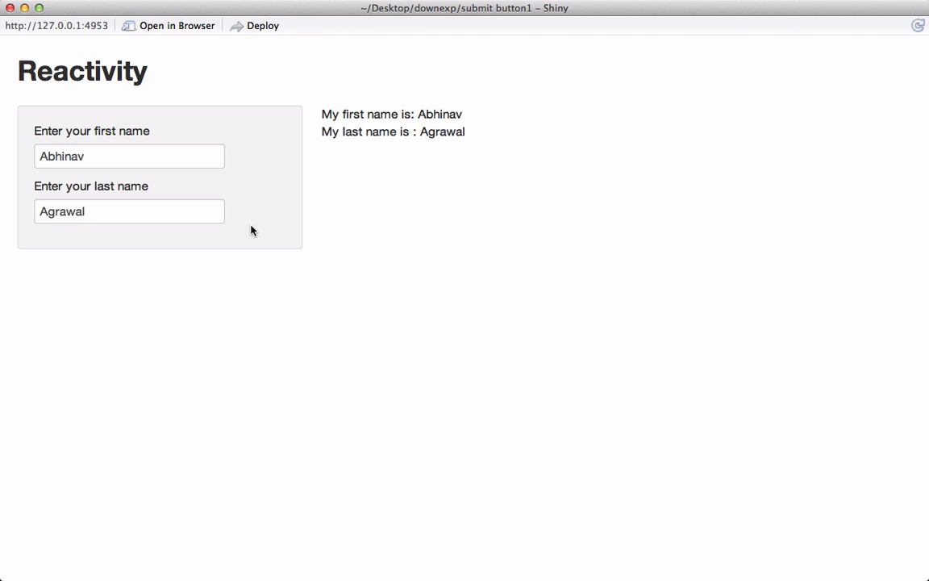
pyautogui.moveTo(229, 220)
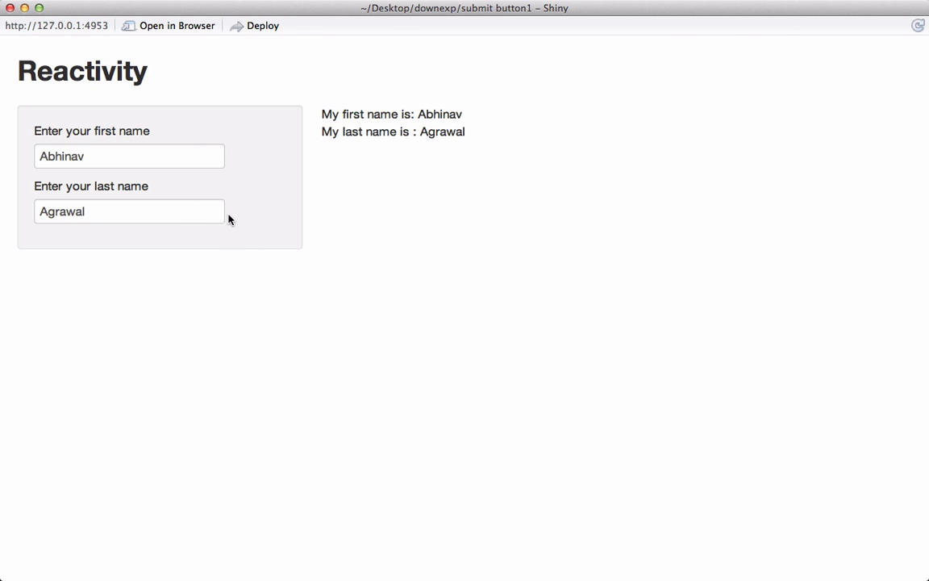
pyautogui.moveTo(342, 164)
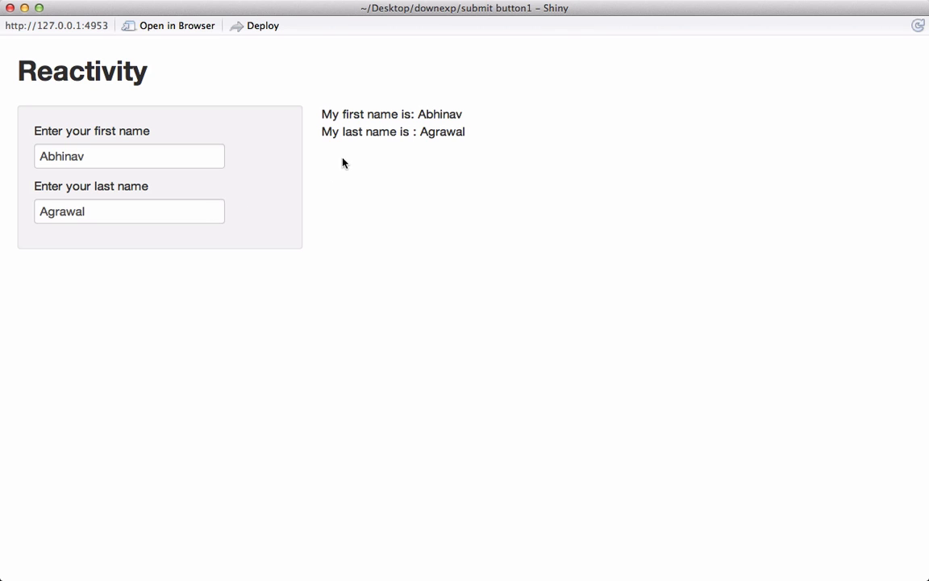
pyautogui.moveTo(258, 169)
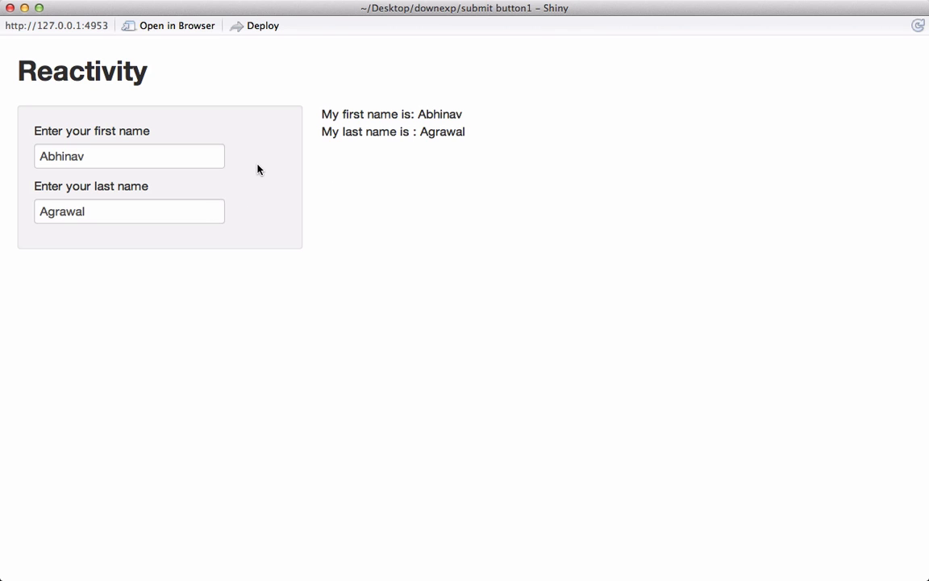
pyautogui.moveTo(414, 116)
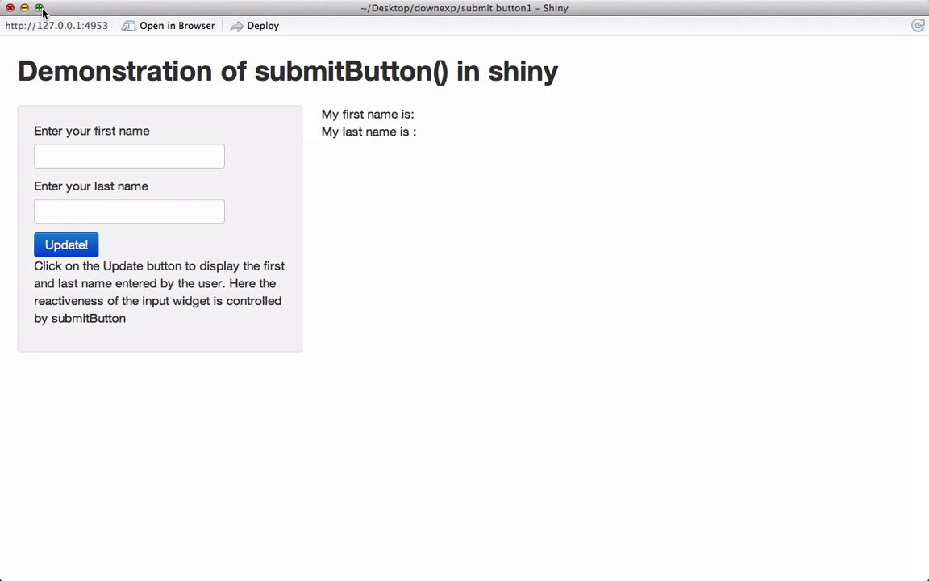
pyautogui.click(129, 155)
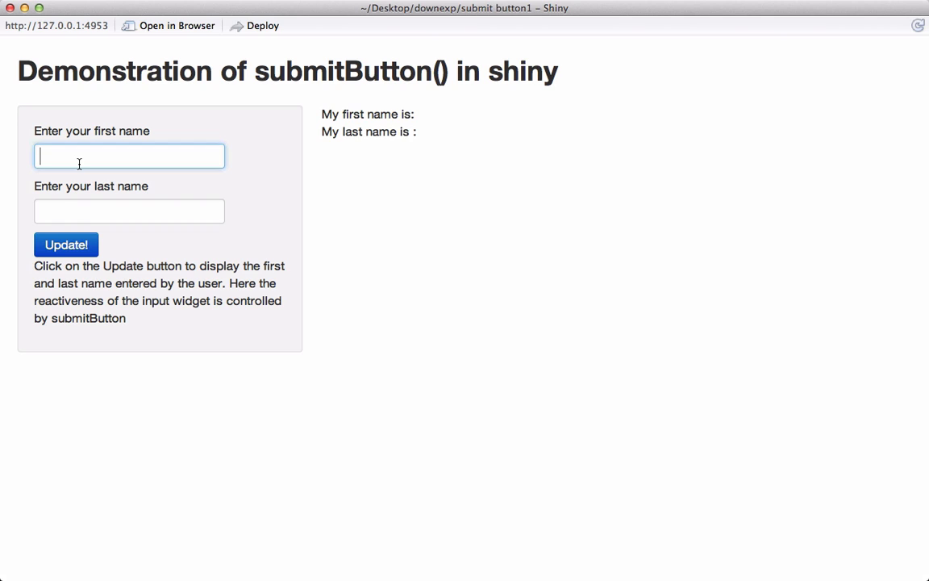
pyautogui.write('Abhinav')
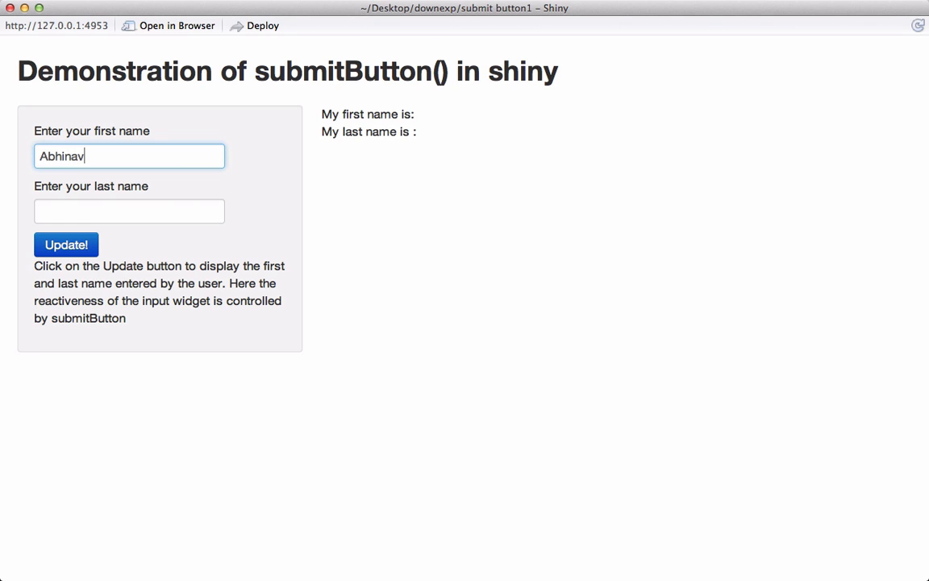
pyautogui.write('Ag')
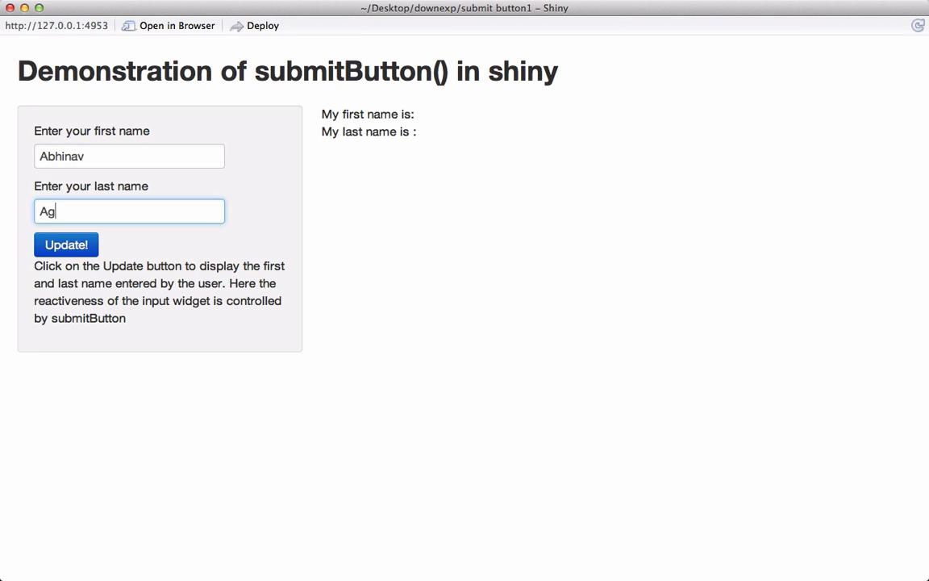
pyautogui.write('rawal')
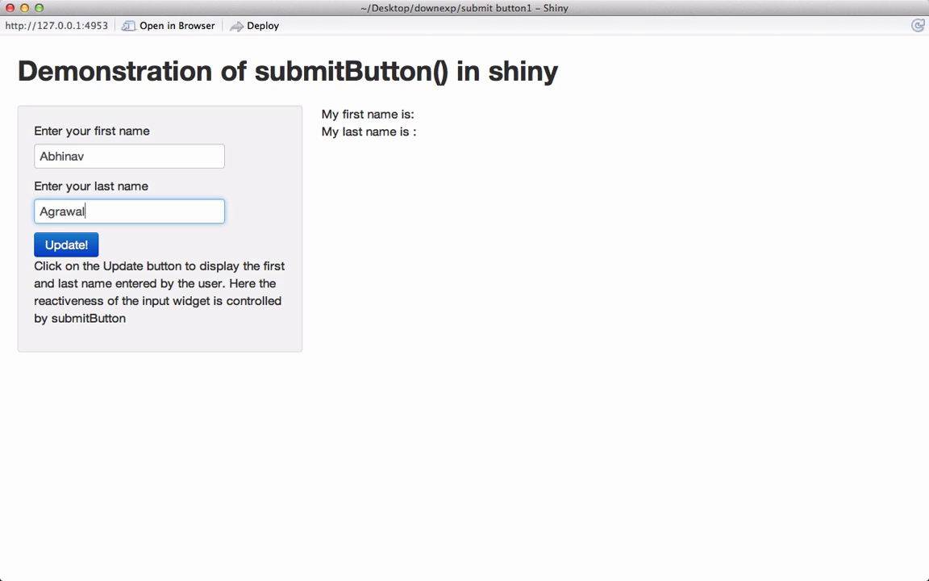
pyautogui.moveTo(446, 133)
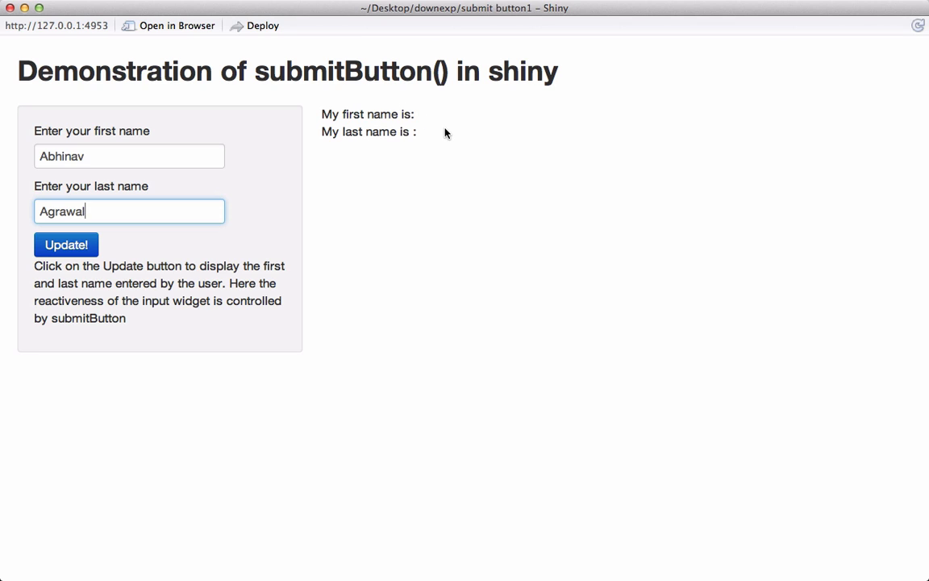
pyautogui.moveTo(432, 121)
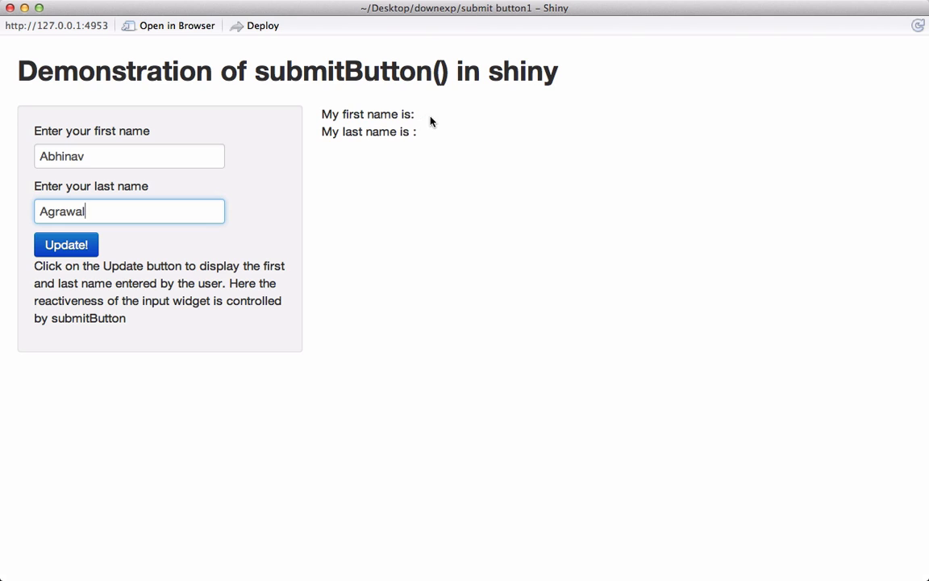
pyautogui.moveTo(429, 149)
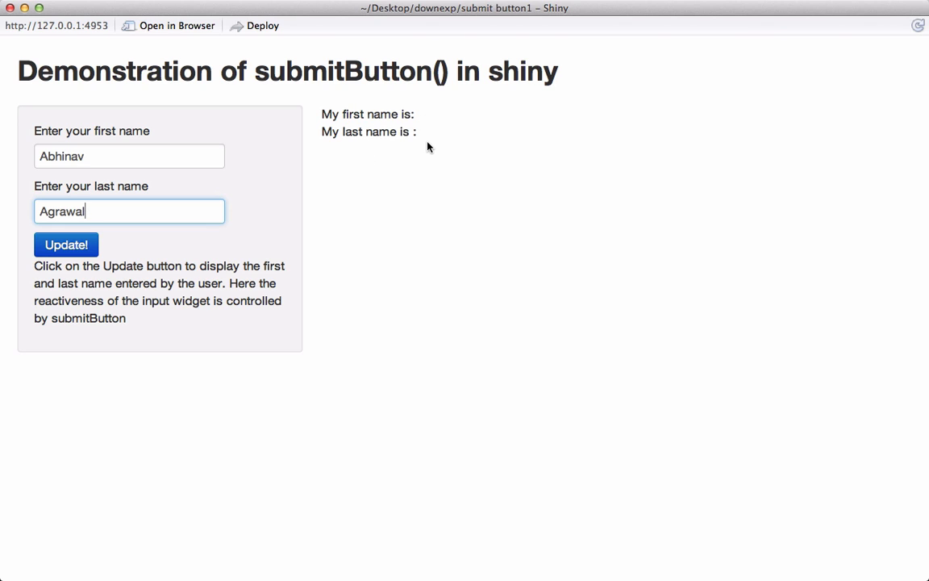
pyautogui.moveTo(478, 218)
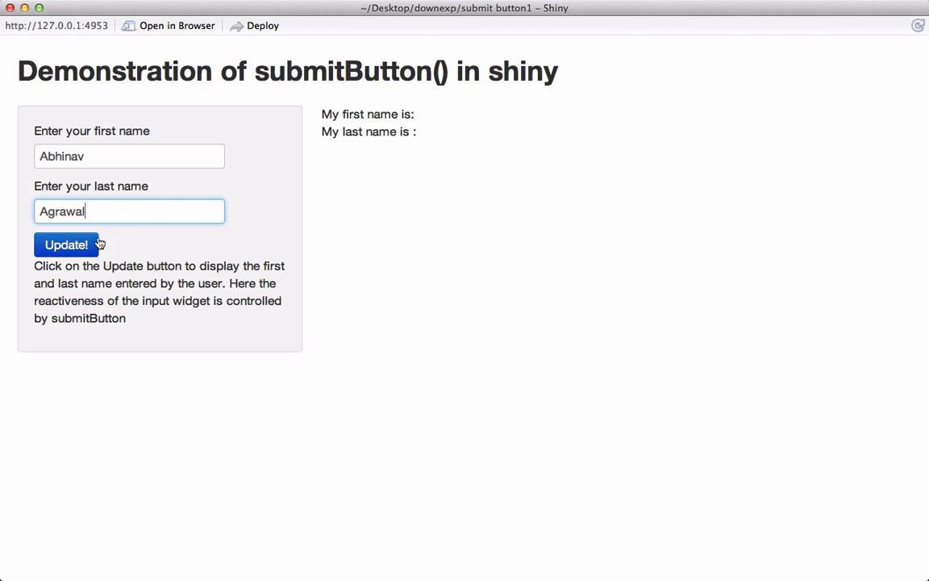
pyautogui.moveTo(315, 218)
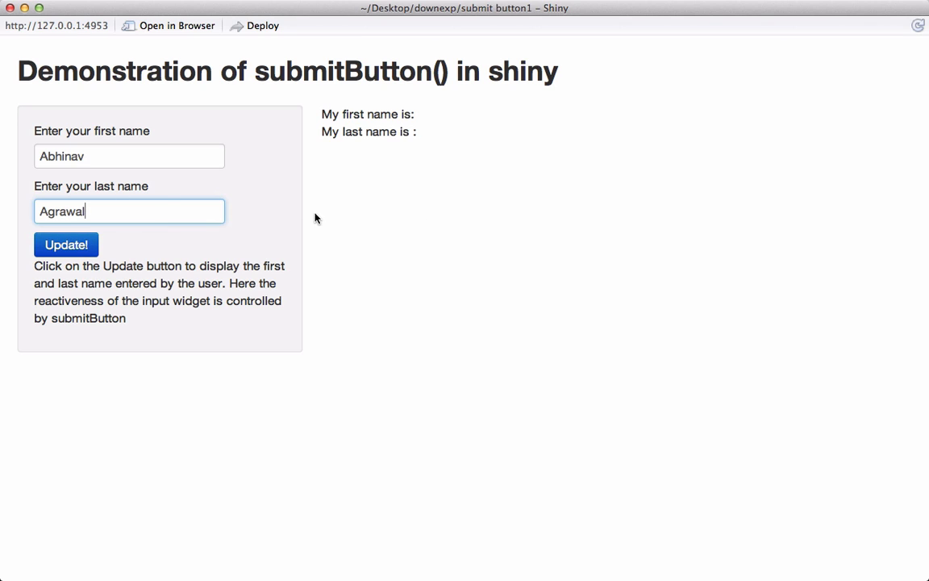
pyautogui.moveTo(410, 238)
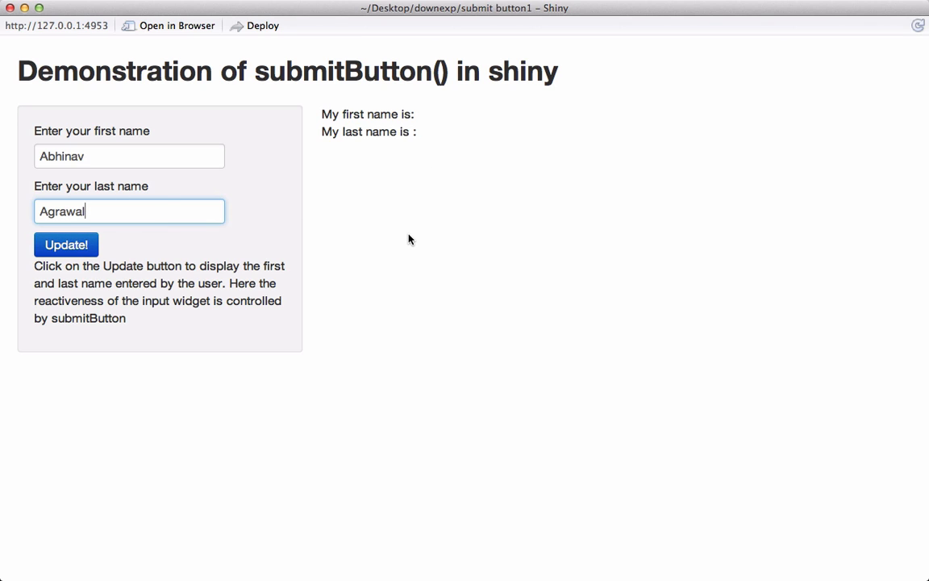
pyautogui.moveTo(149, 163)
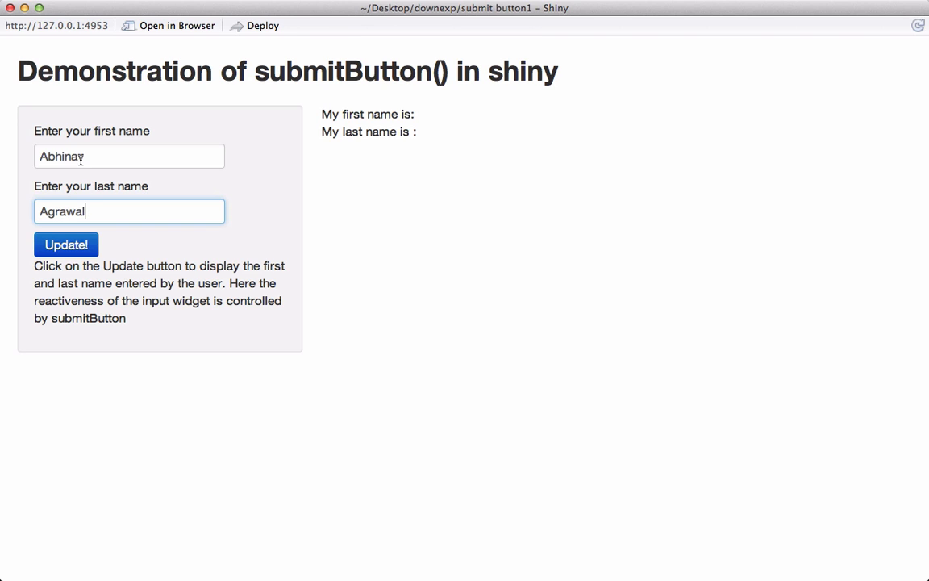
pyautogui.click(67, 245)
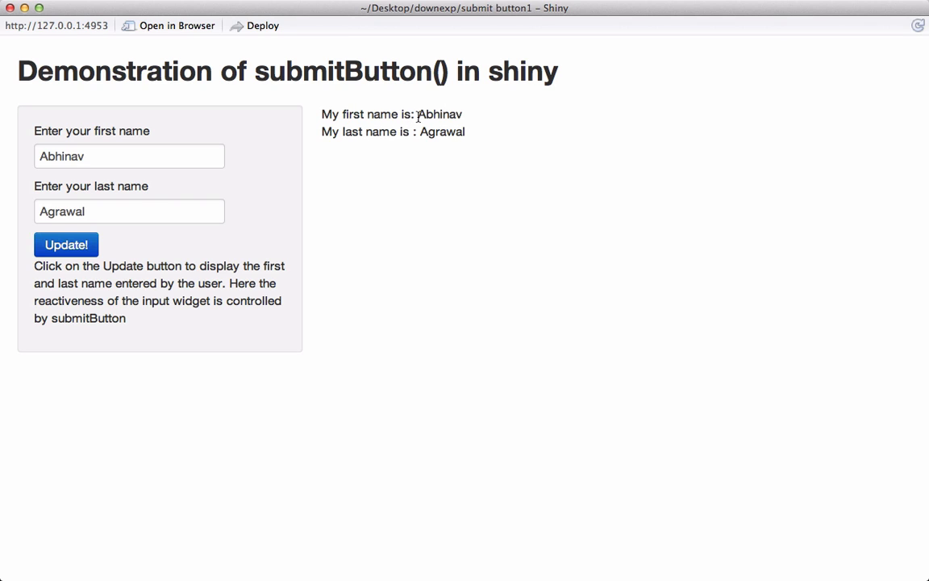
pyautogui.moveTo(452, 116)
pyautogui.write('Sam')
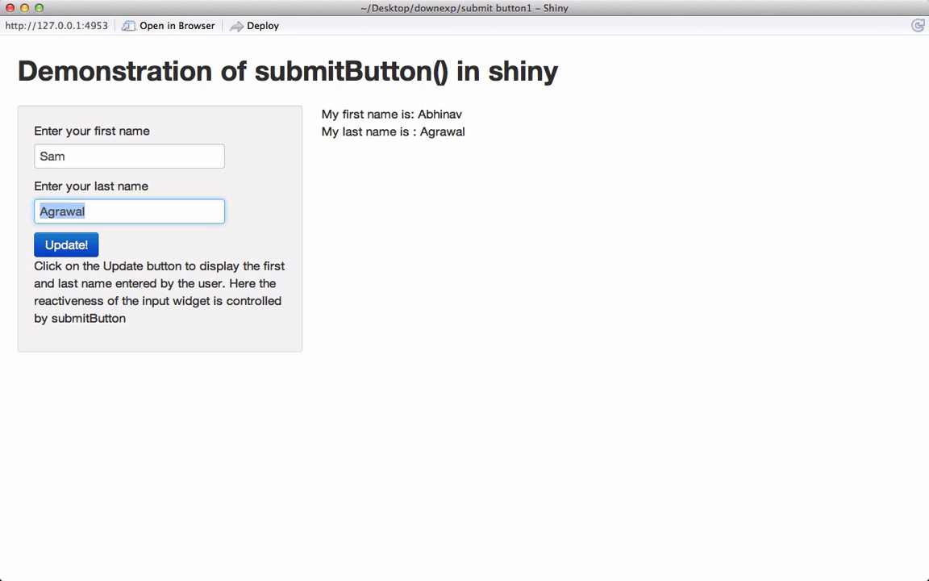
pyautogui.write('Wilson')
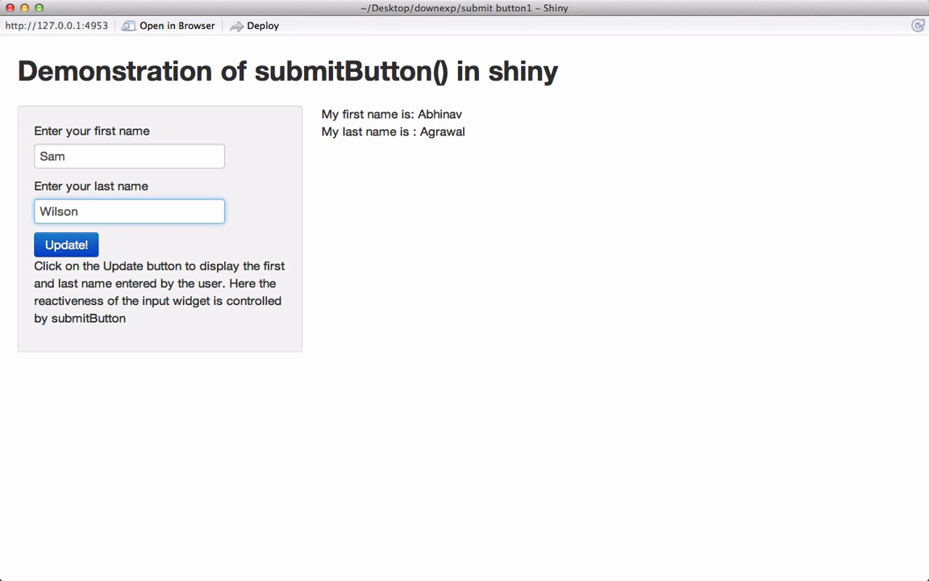
pyautogui.moveTo(423, 110)
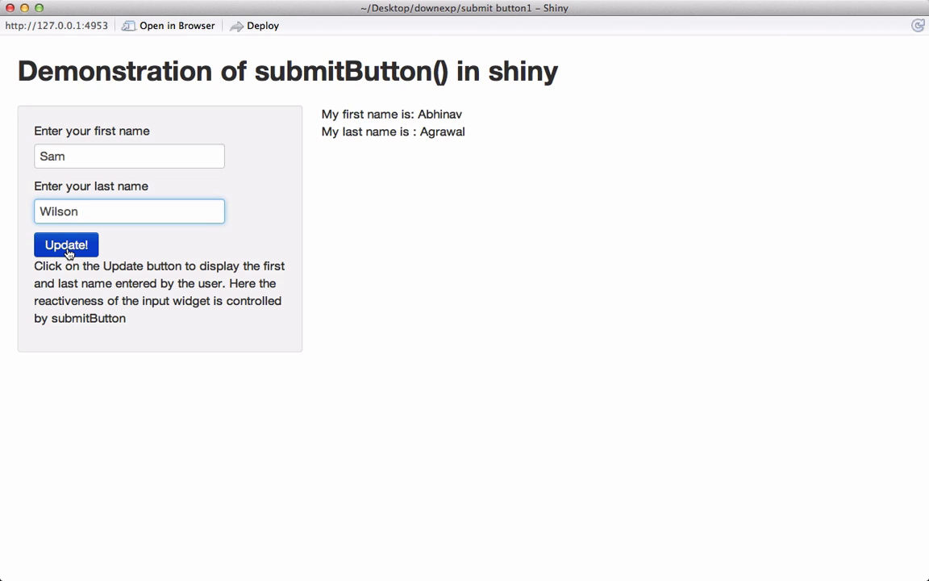
pyautogui.click(66, 245)
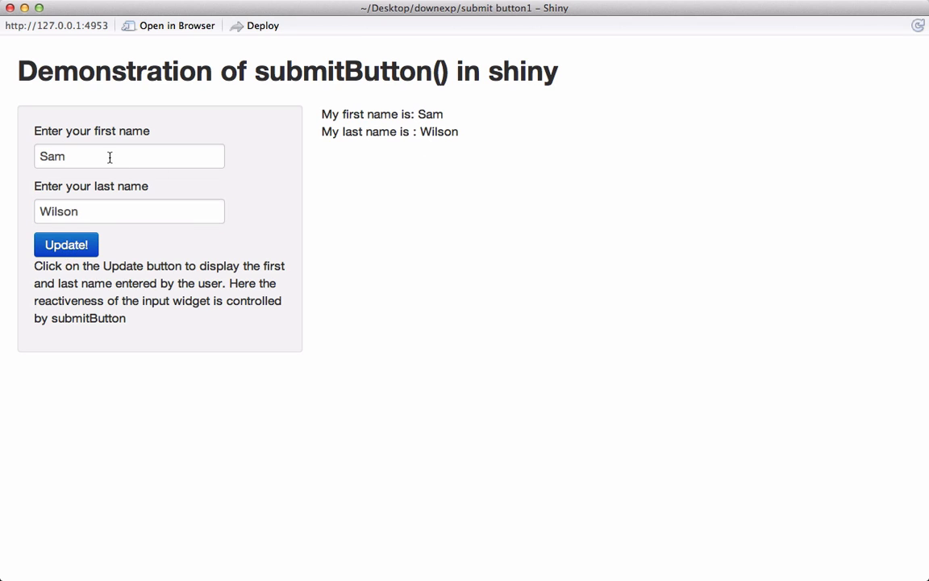
pyautogui.moveTo(464, 147)
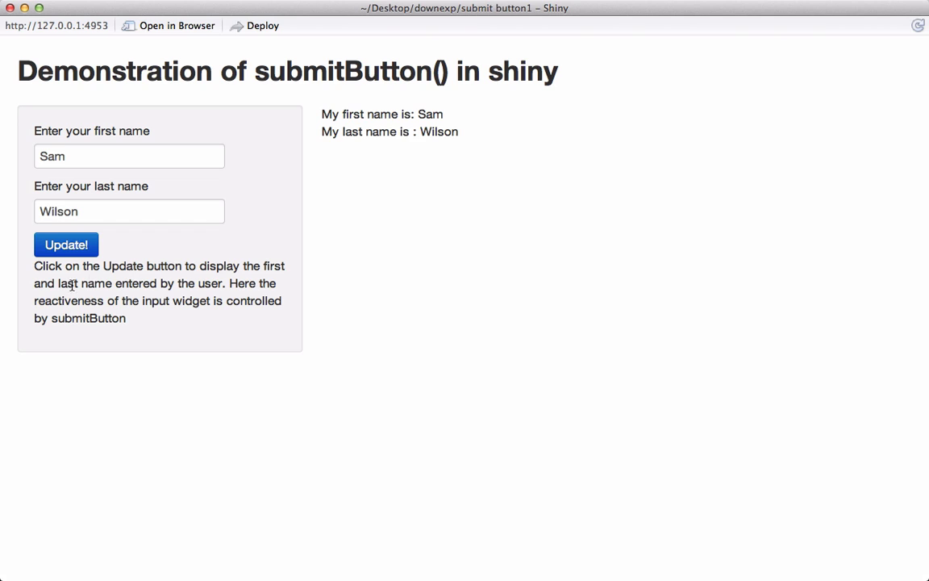
pyautogui.moveTo(52, 318); pyautogui.dragTo(126, 318)
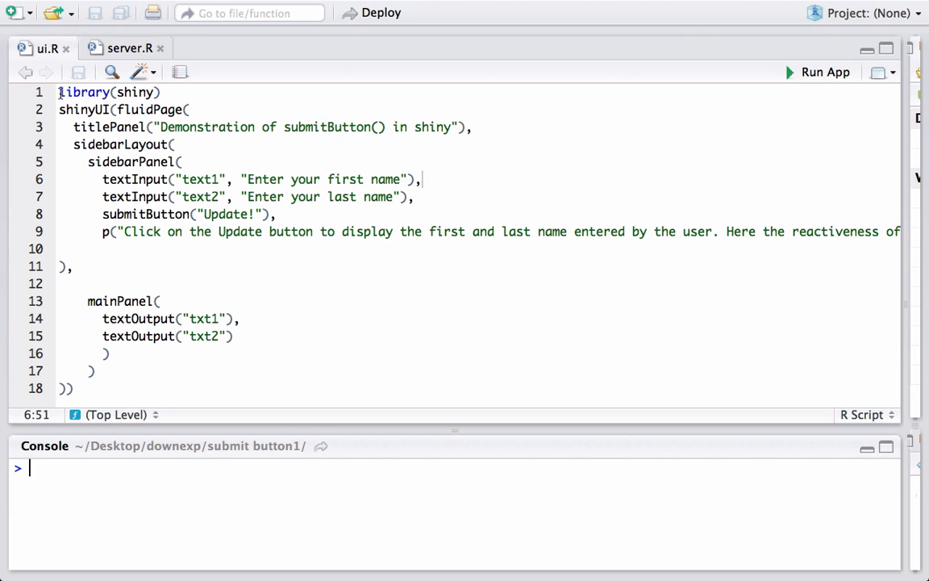
# Step: Return to the ui.R script in the editor and begin walking through its lines
pyautogui.tripleClick(110, 92)
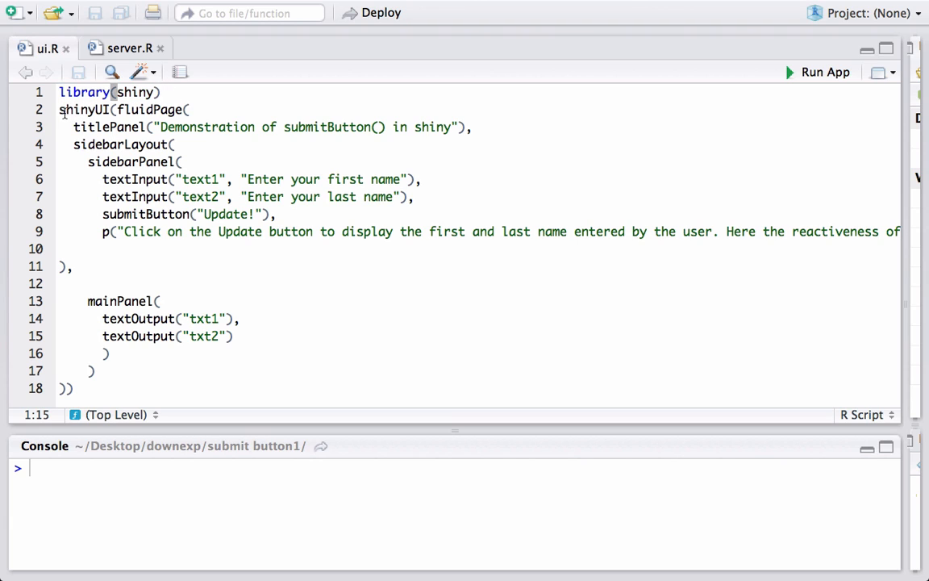
pyautogui.doubleClick(78, 110)
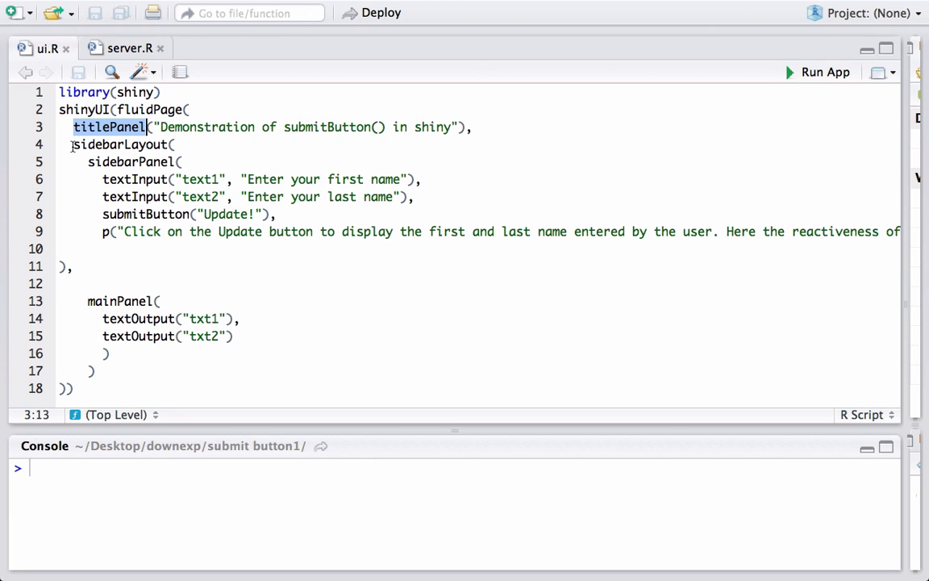
pyautogui.click(72, 146)
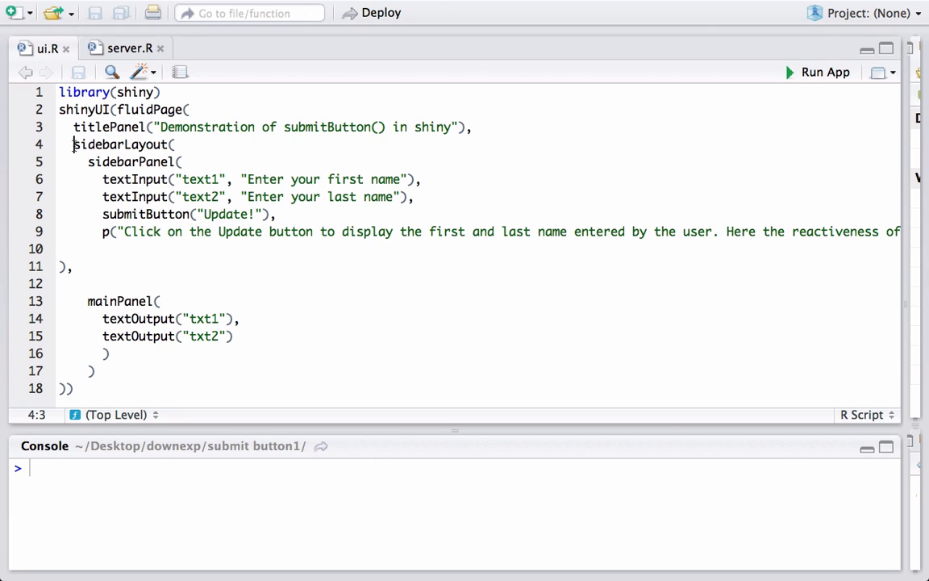
pyautogui.doubleClick(121, 145)
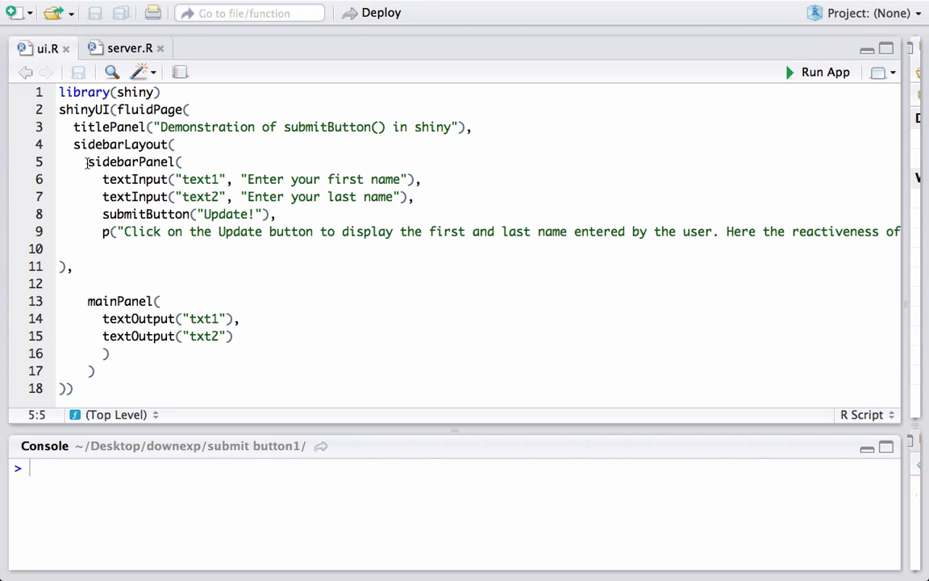
pyautogui.click(93, 161)
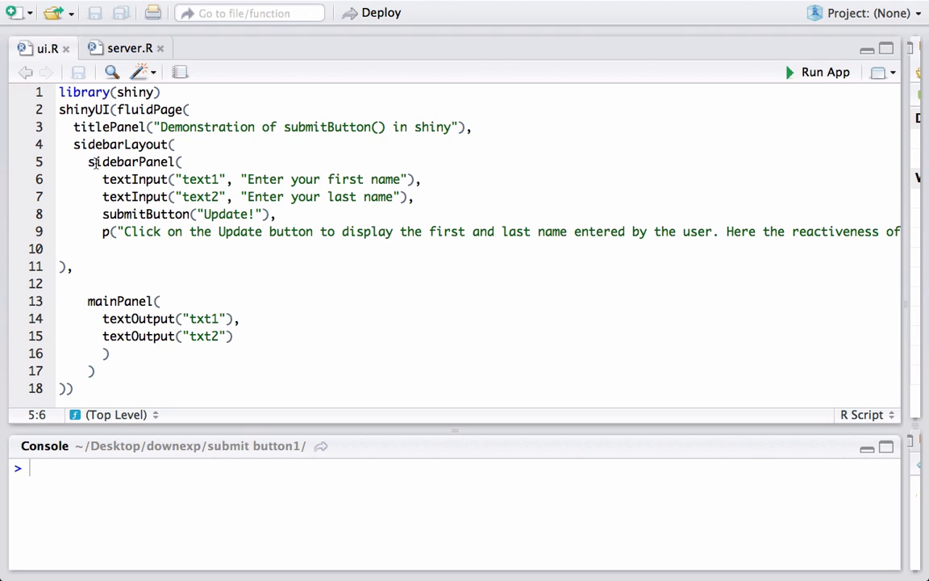
pyautogui.doubleClick(132, 161)
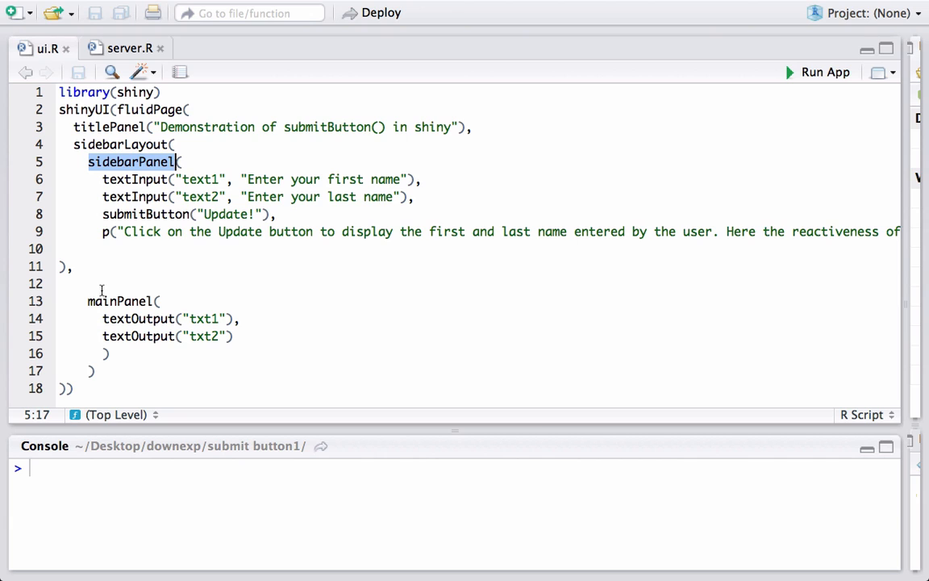
pyautogui.doubleClick(119, 302)
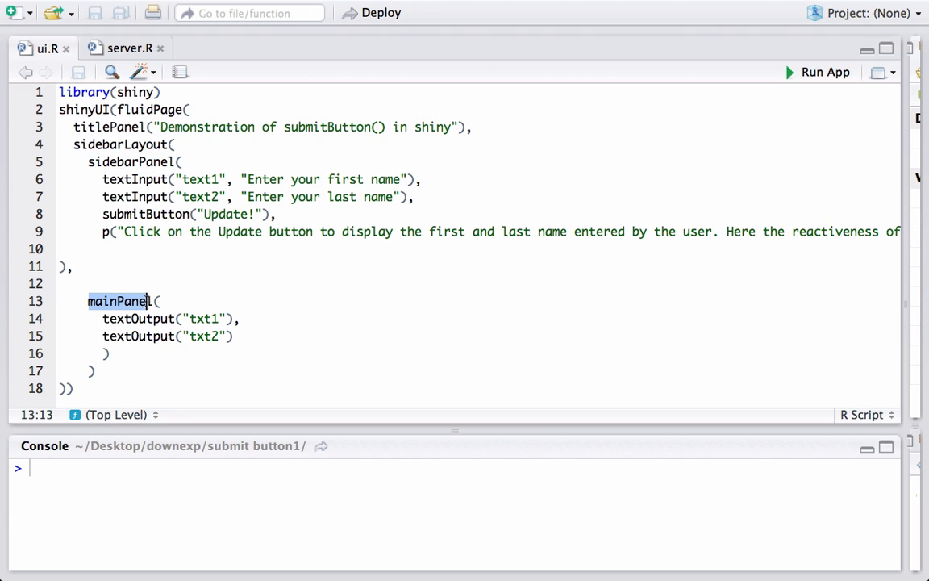
pyautogui.click(110, 126)
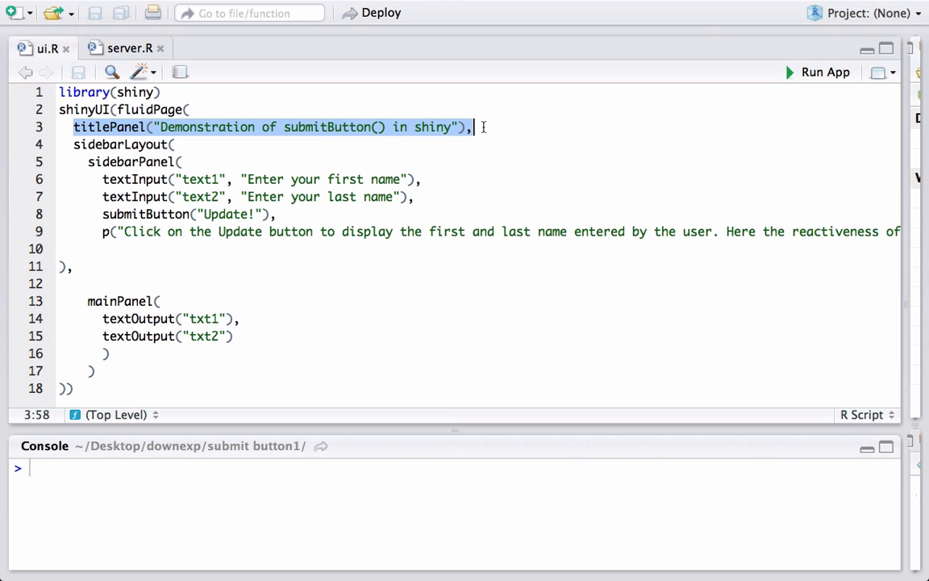
pyautogui.press('BackSpace')
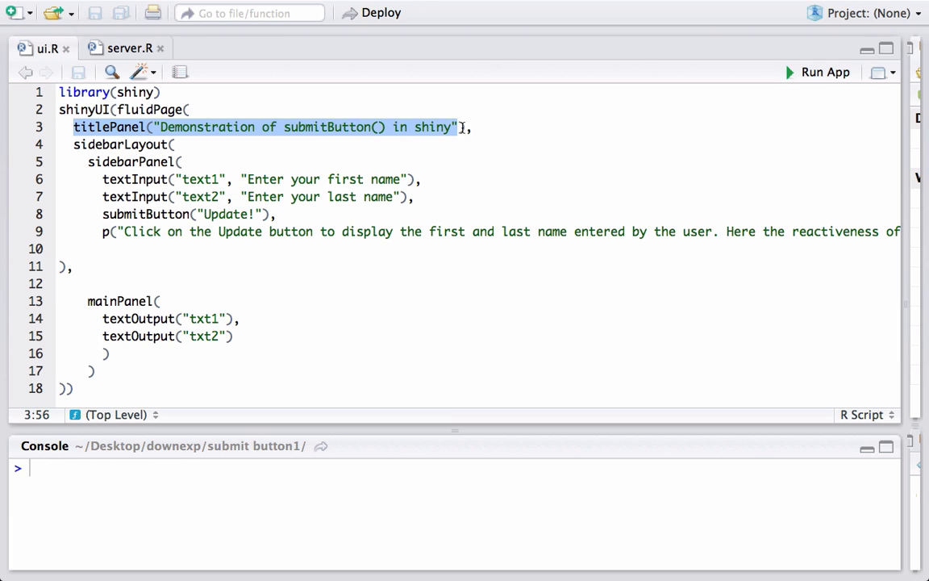
pyautogui.moveTo(128, 152)
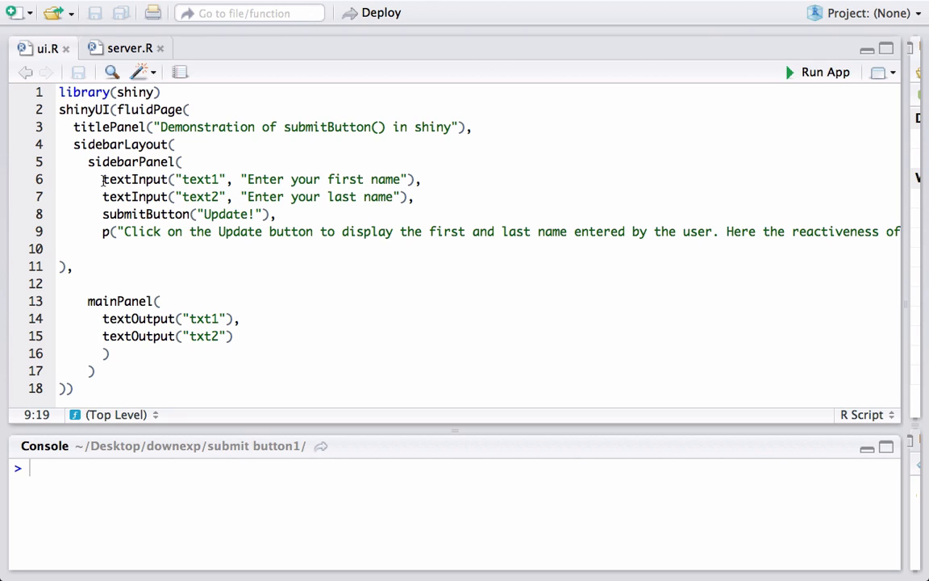
pyautogui.doubleClick(136, 179)
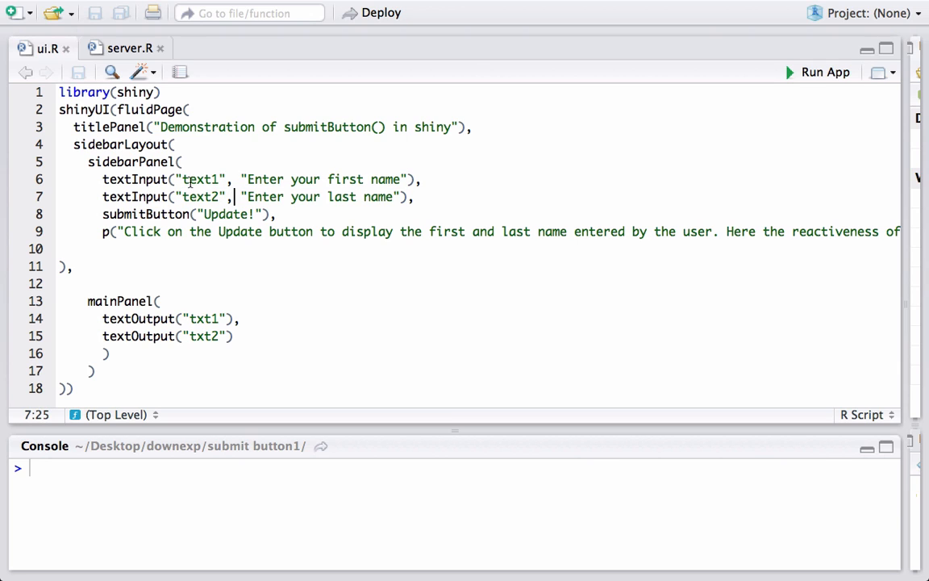
pyautogui.doubleClick(197, 179)
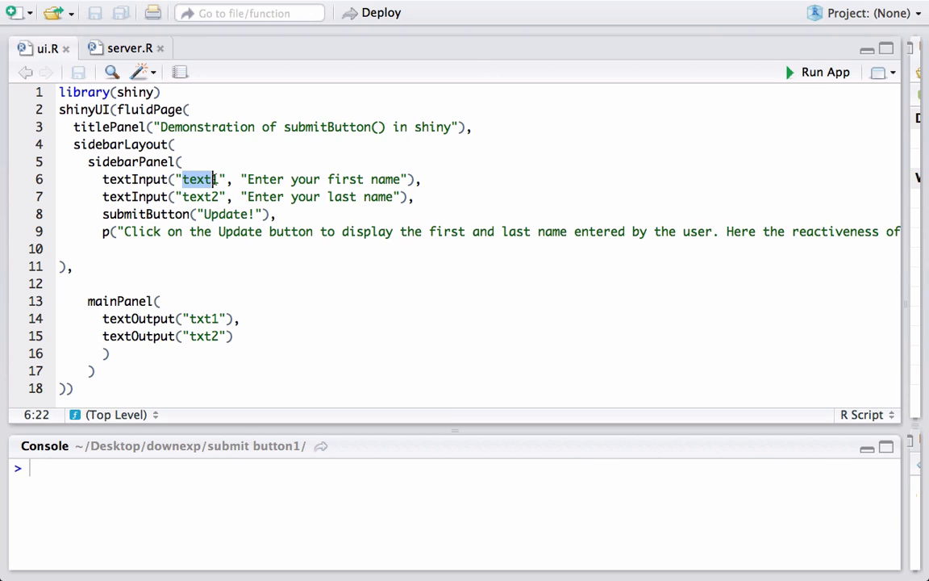
pyautogui.write('1')
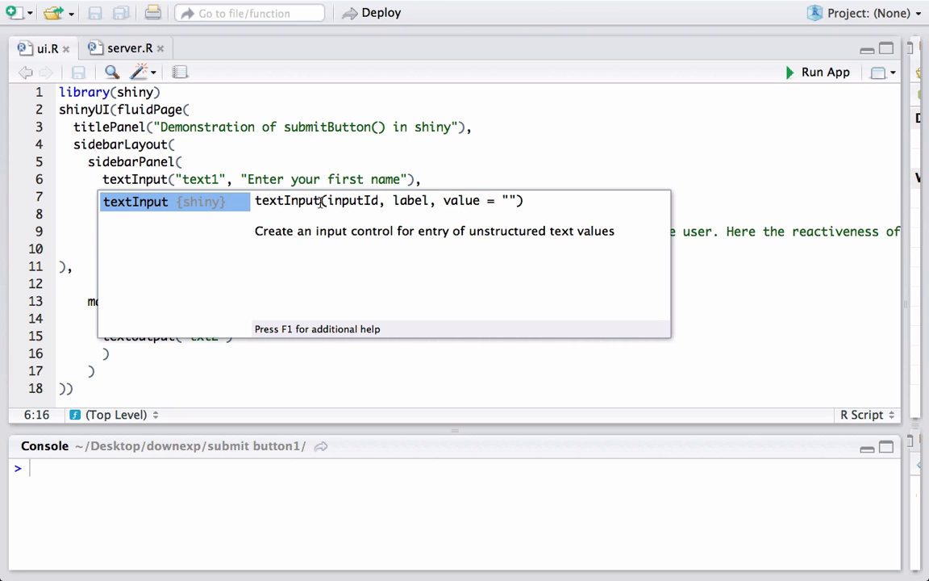
pyautogui.moveTo(497, 207)
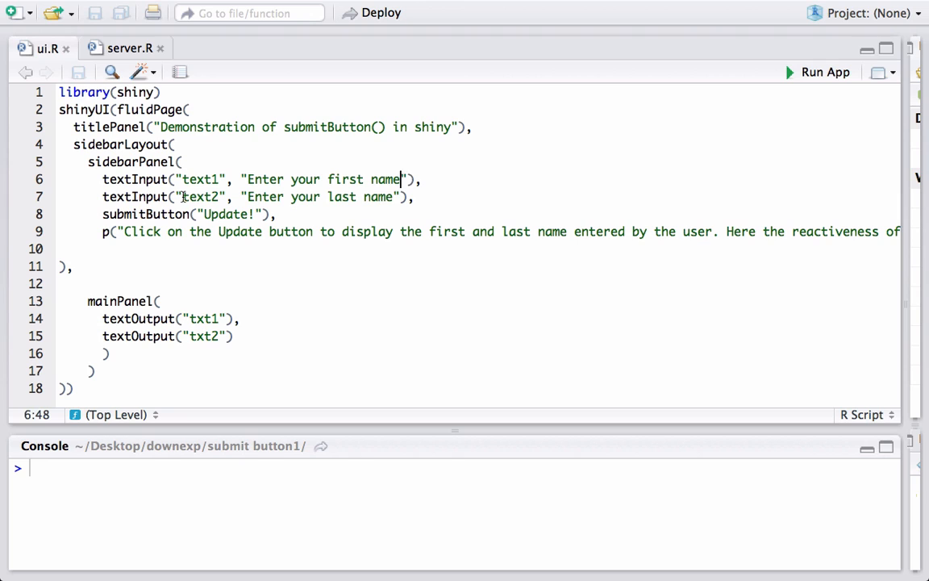
pyautogui.doubleClick(200, 197)
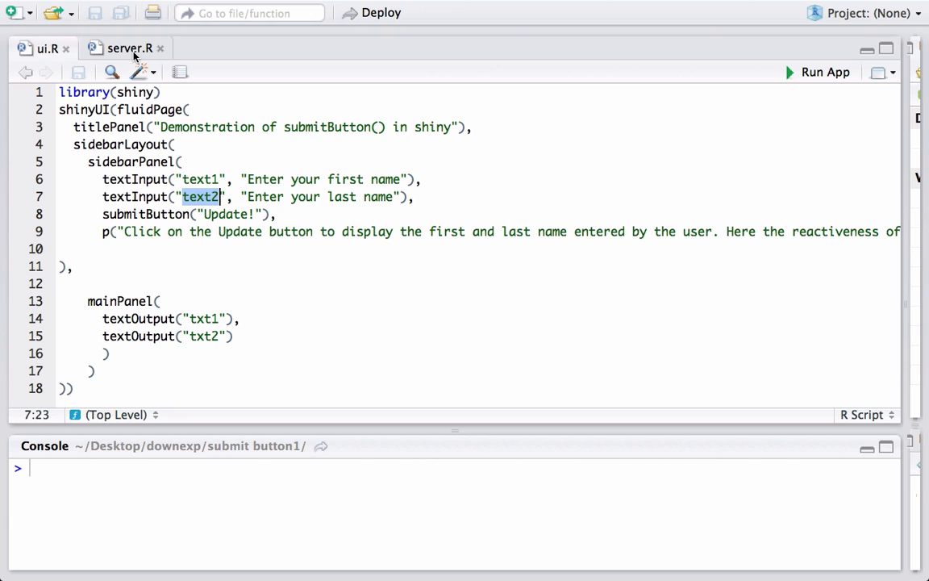
pyautogui.moveTo(129, 49)
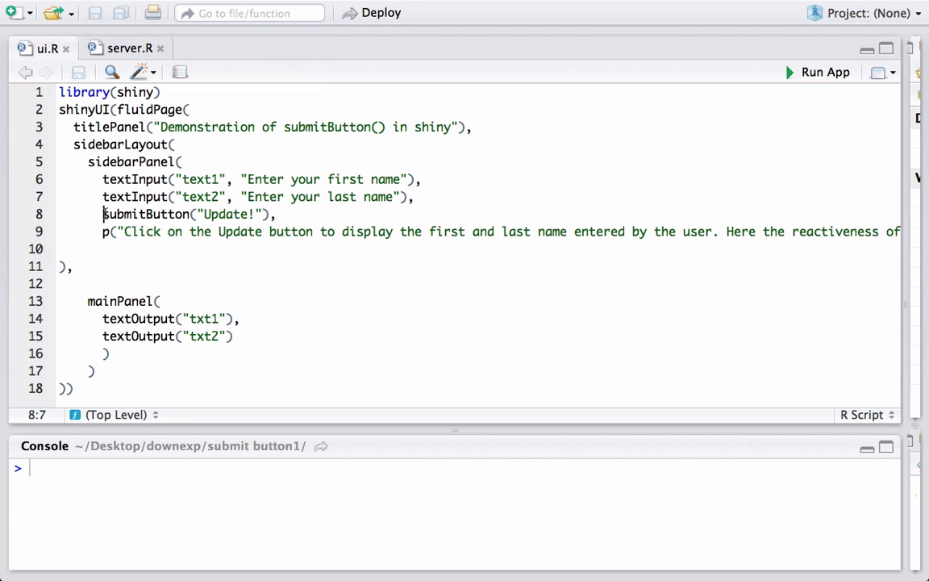
pyautogui.doubleClick(147, 213)
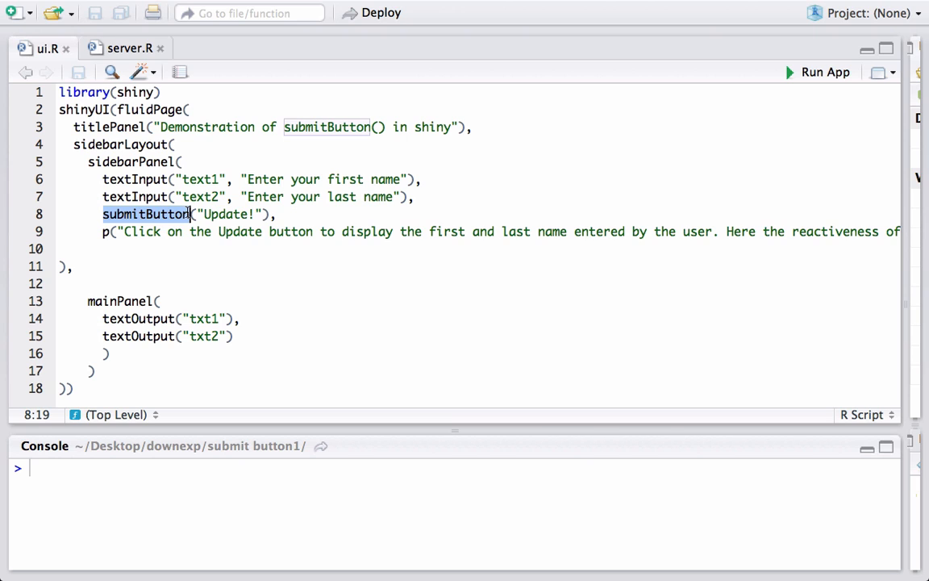
pyautogui.click(193, 213)
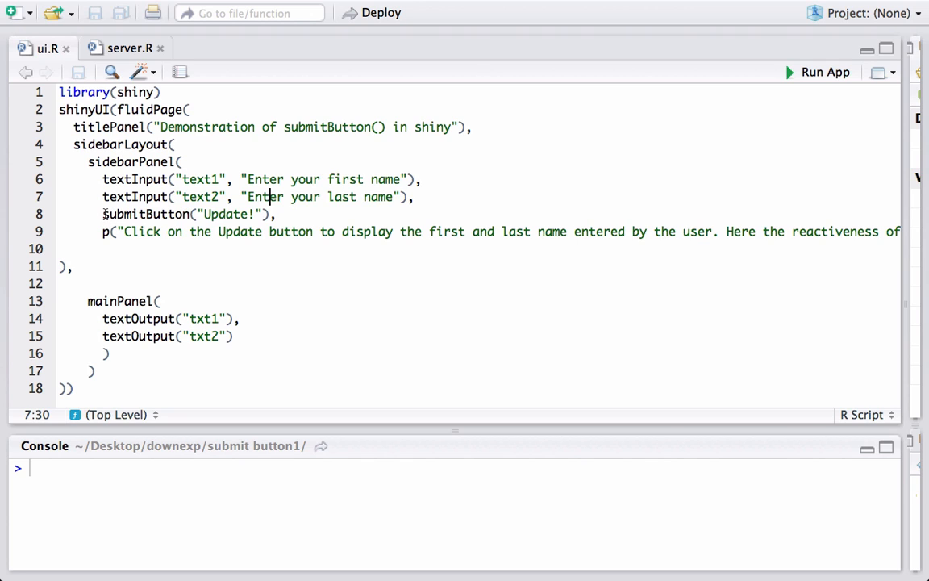
pyautogui.doubleClick(143, 213)
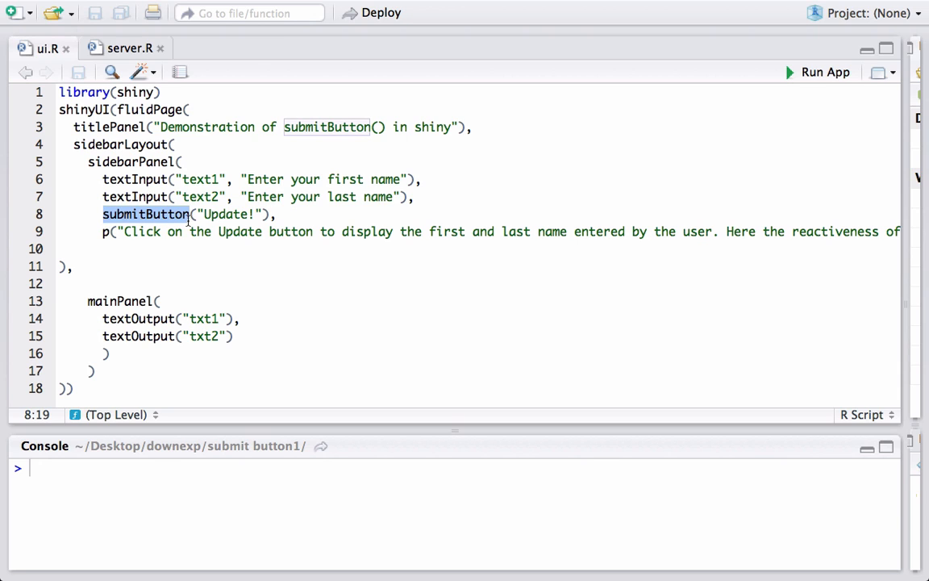
pyautogui.click(104, 232)
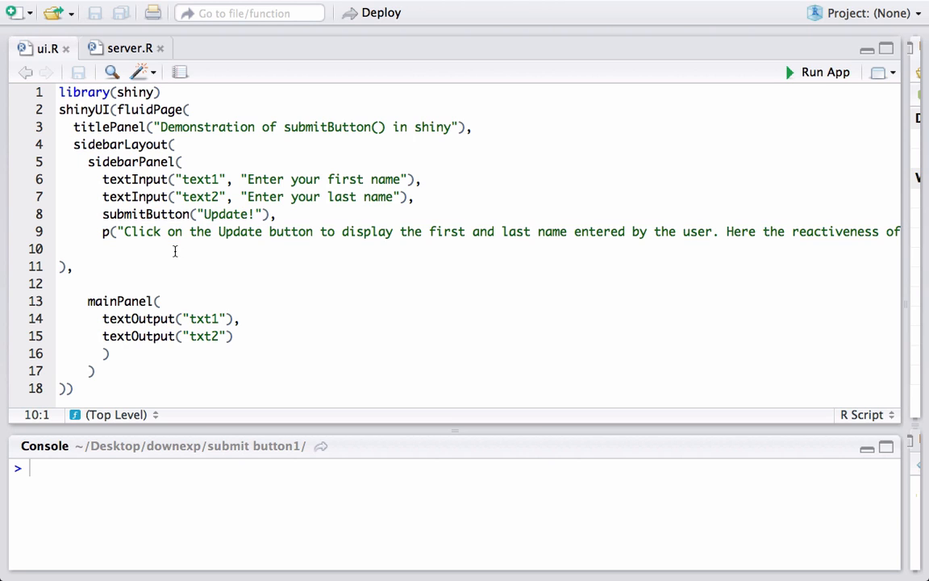
pyautogui.moveTo(126, 232)
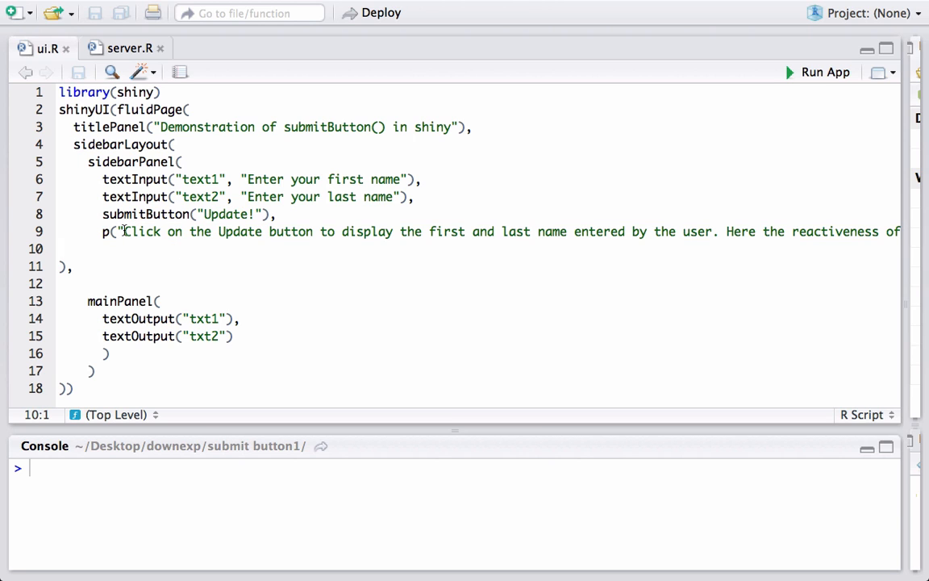
pyautogui.moveTo(126, 233); pyautogui.dragTo(376, 253)
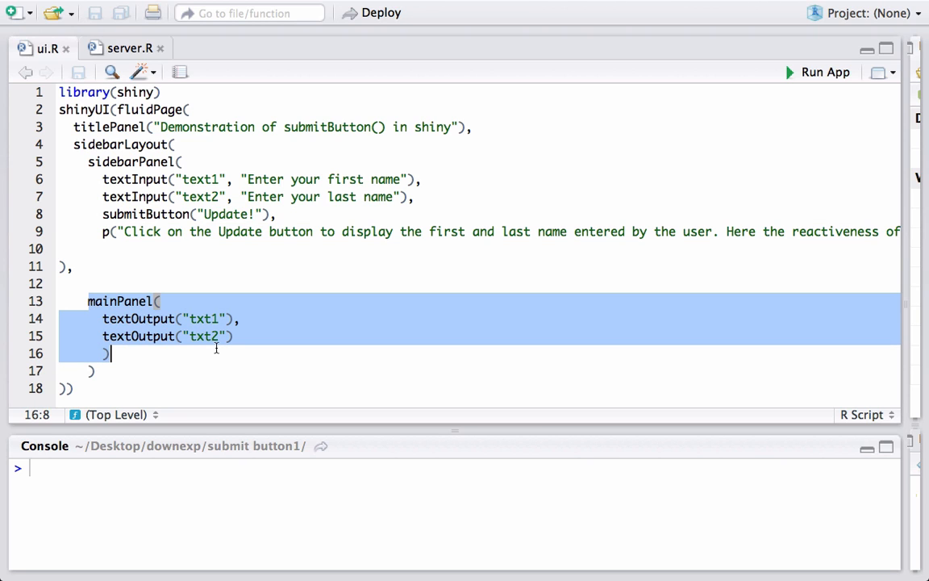
# Step: Highlight the txt1 and txt2 output ids in ui.R, then switch to server.R
pyautogui.click(189, 318)
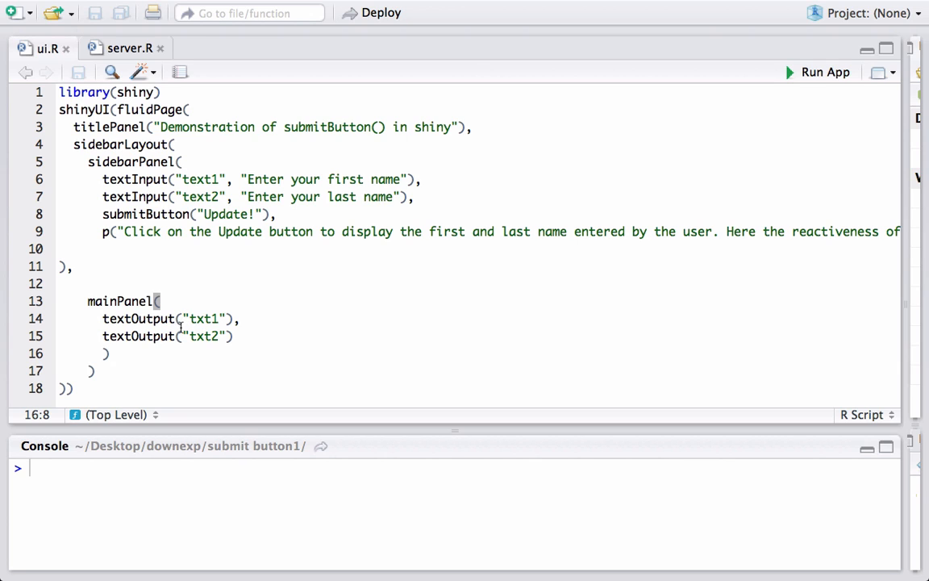
pyautogui.doubleClick(203, 318)
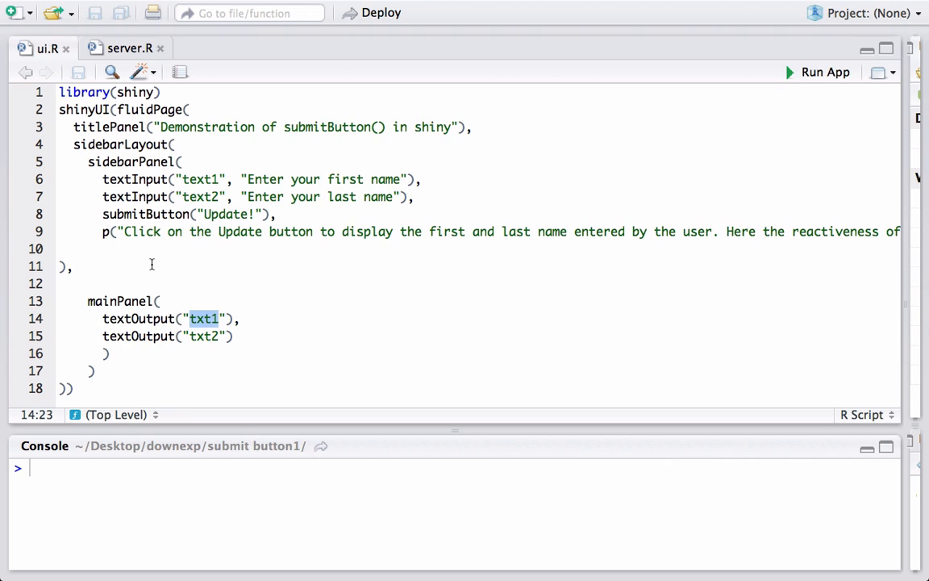
pyautogui.moveTo(167, 321)
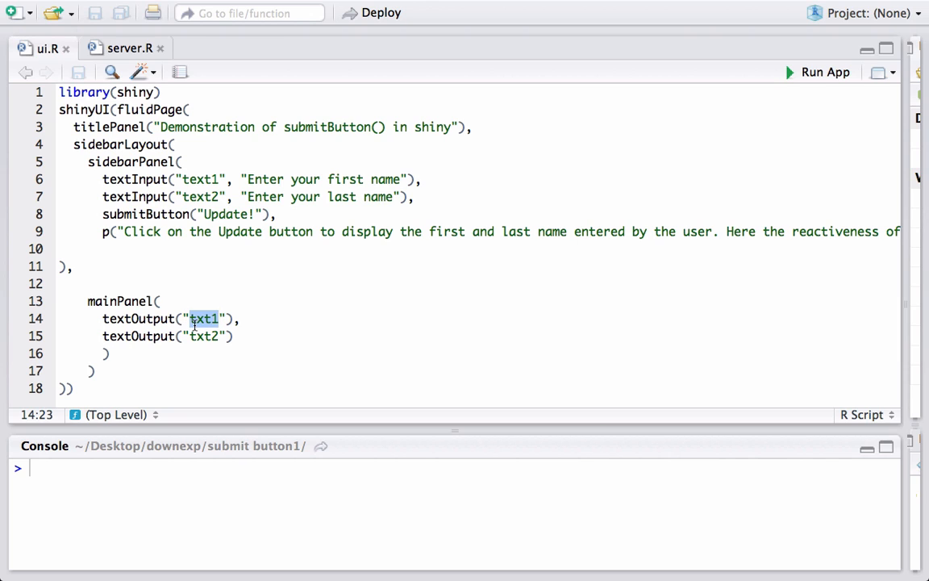
pyautogui.click(191, 318)
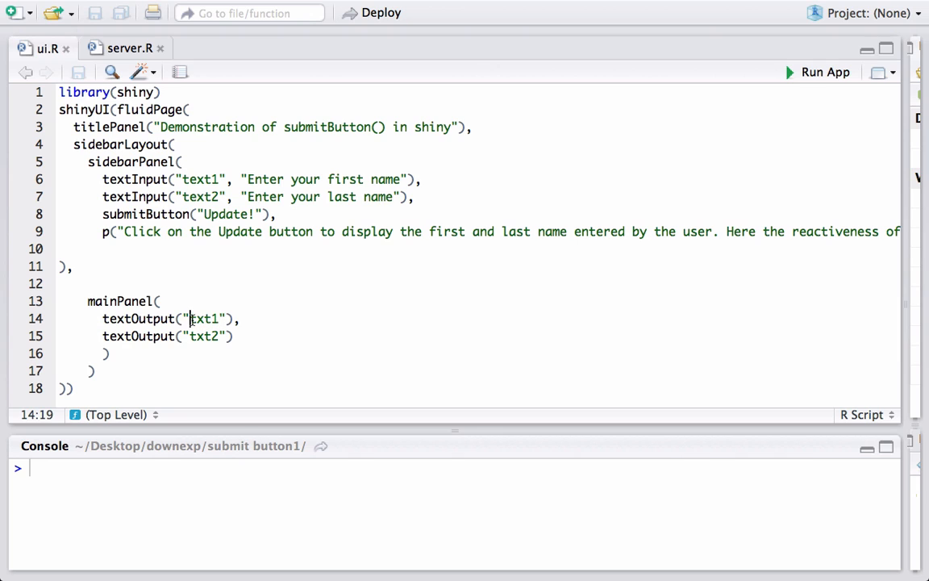
pyautogui.doubleClick(204, 320)
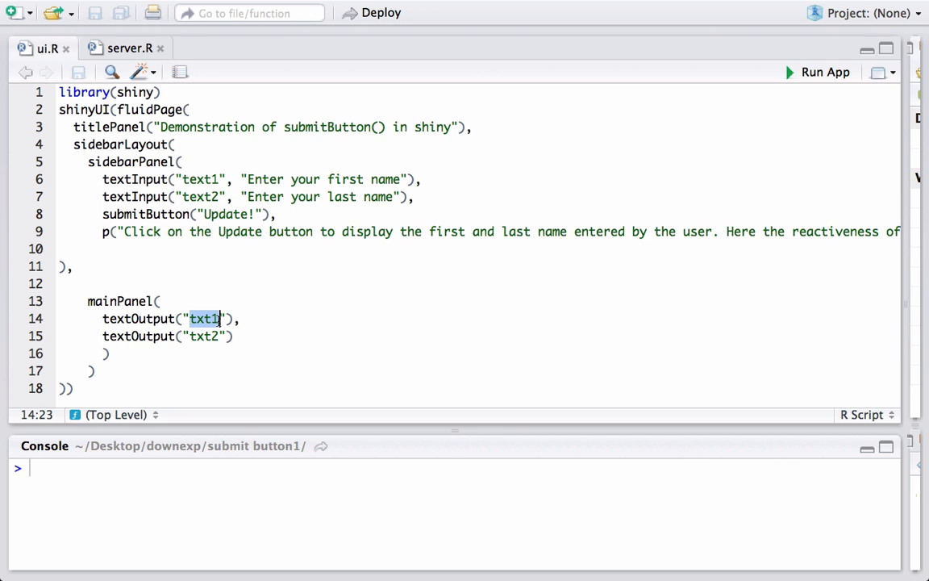
pyautogui.moveTo(200, 339)
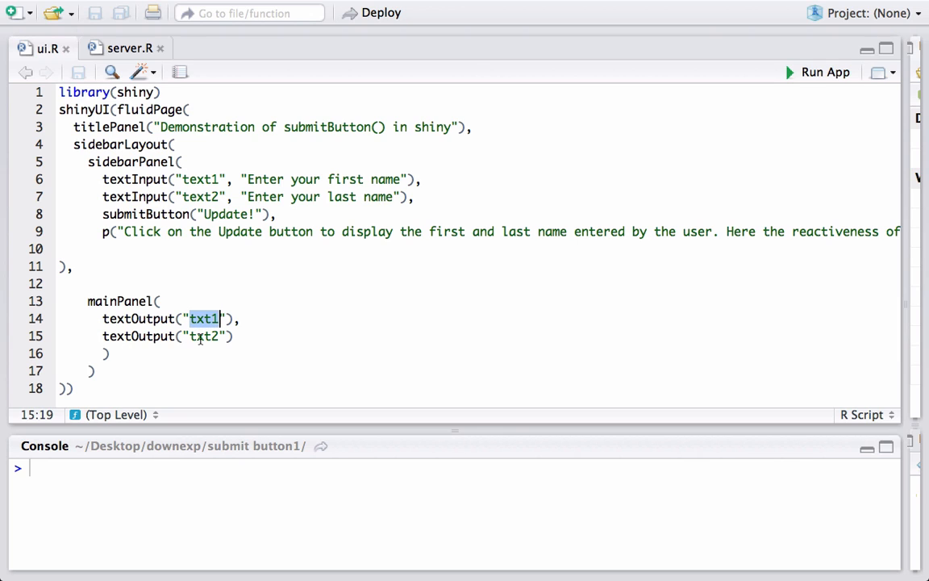
pyautogui.doubleClick(203, 338)
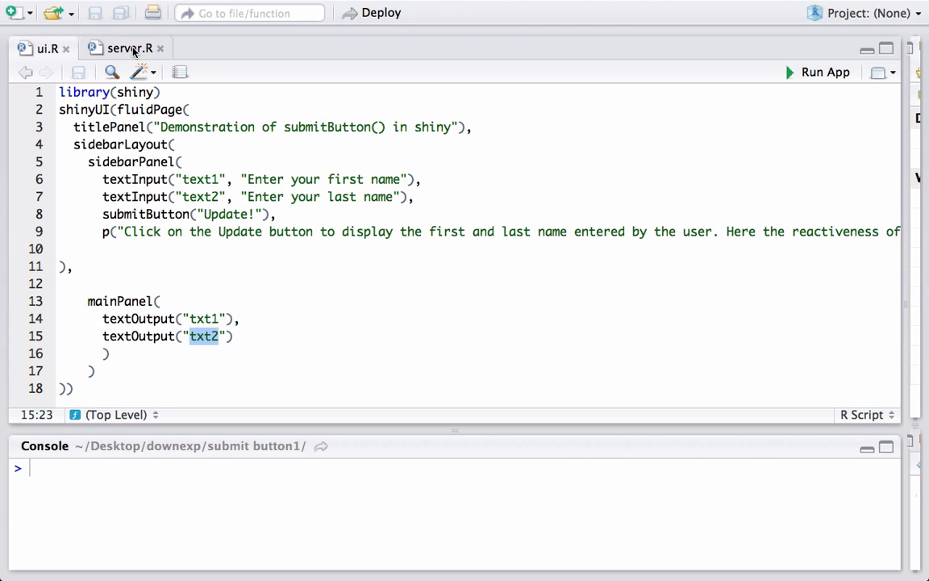
pyautogui.click(126, 48)
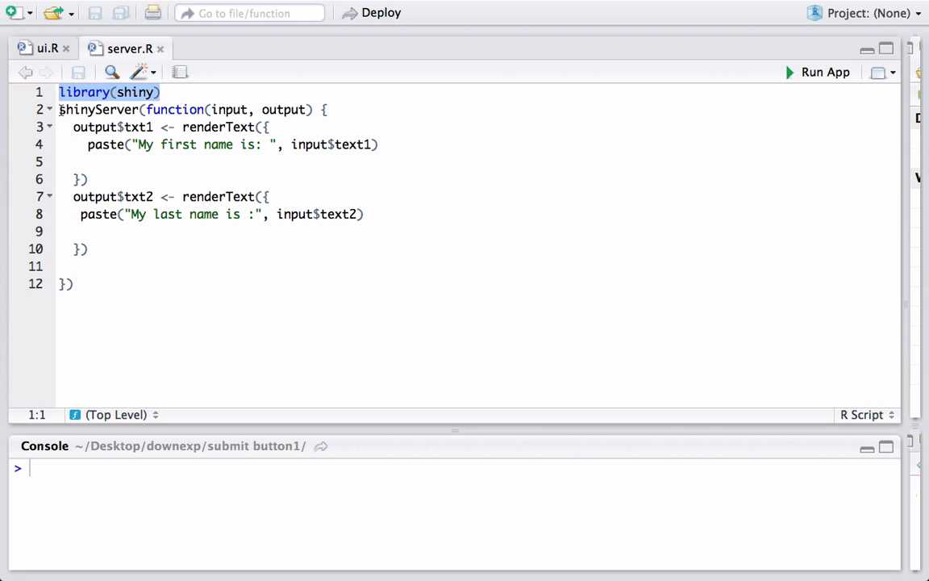
pyautogui.click(77, 110)
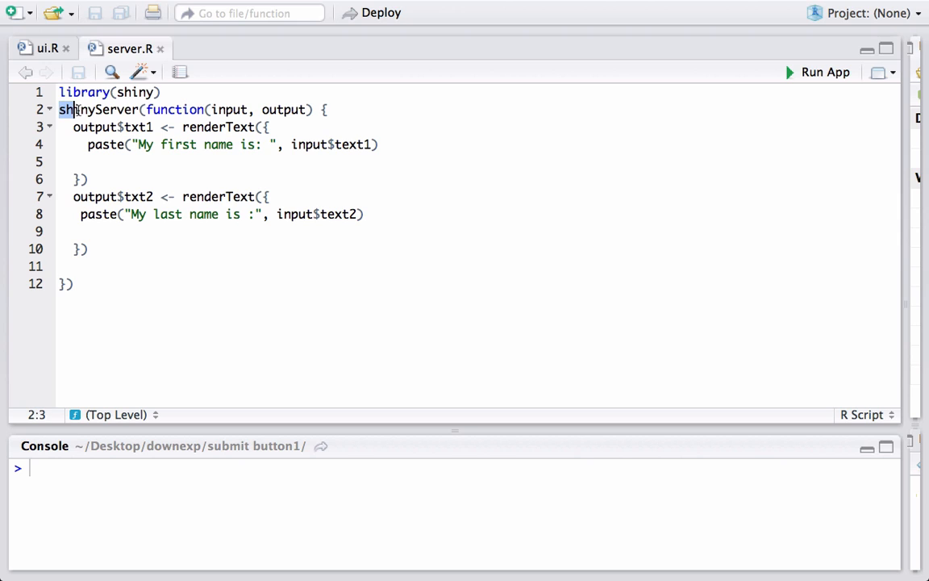
pyautogui.doubleClick(97, 110)
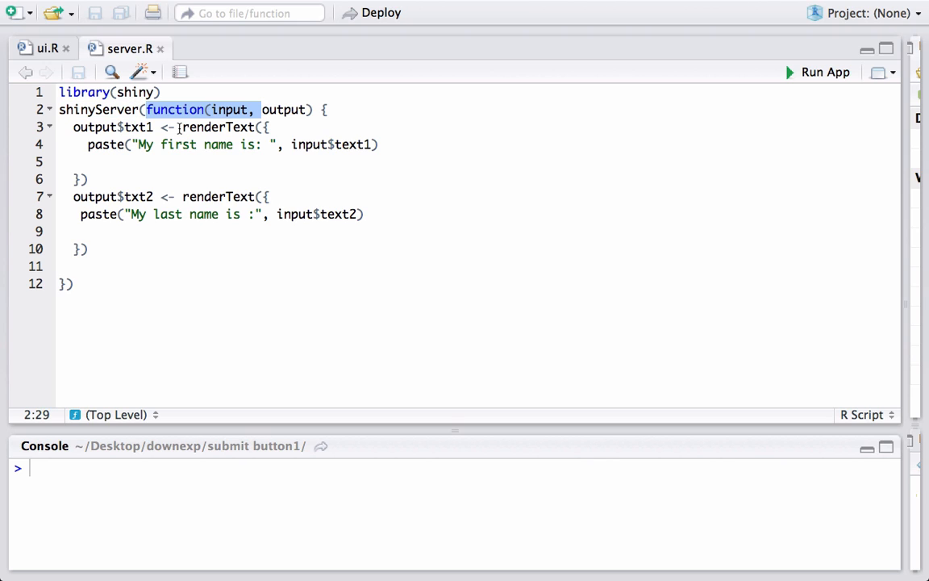
pyautogui.click(183, 125)
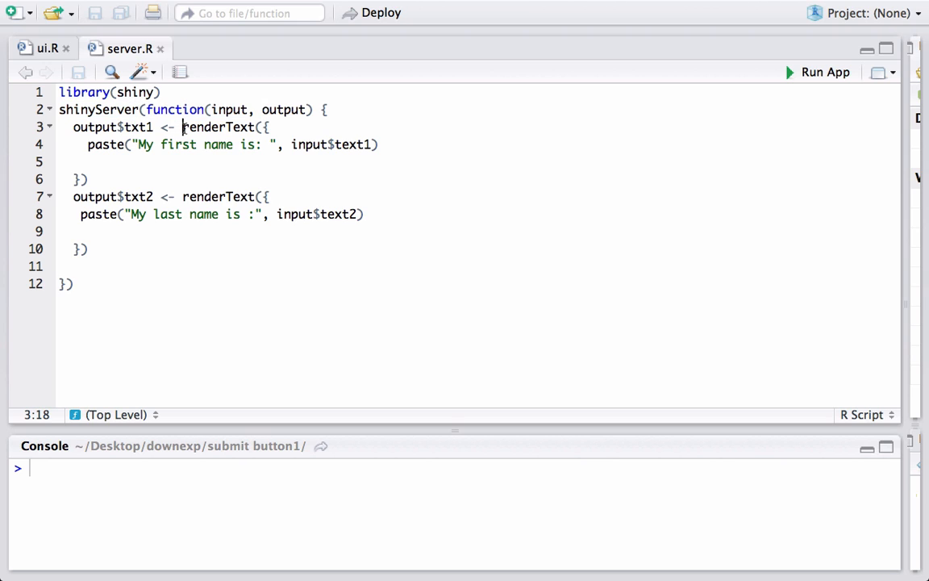
pyautogui.doubleClick(218, 126)
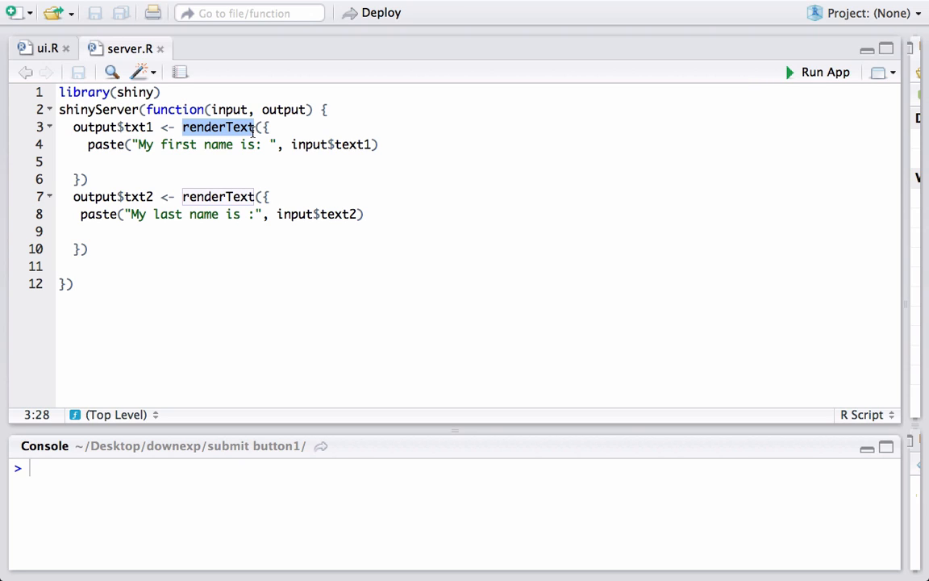
pyautogui.moveTo(200, 148)
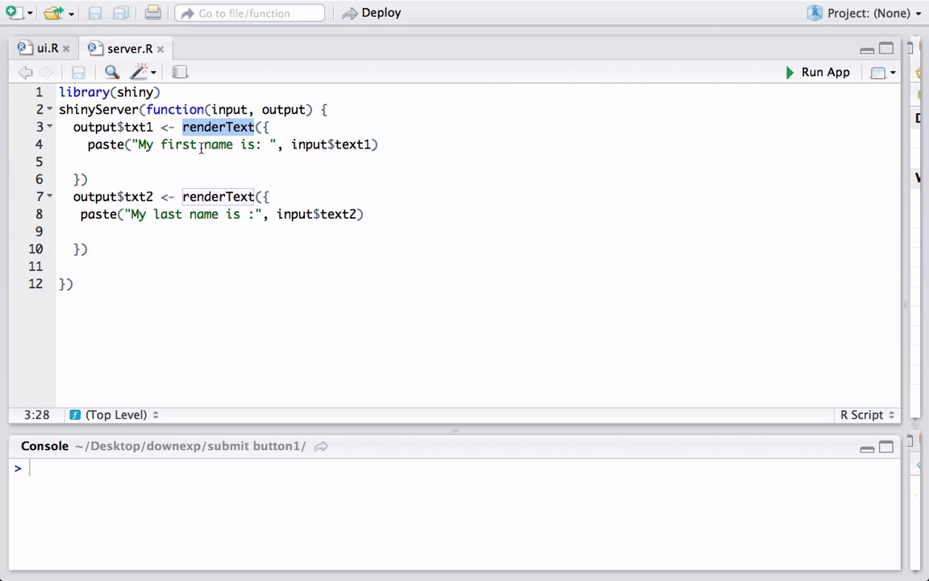
pyautogui.moveTo(144, 145)
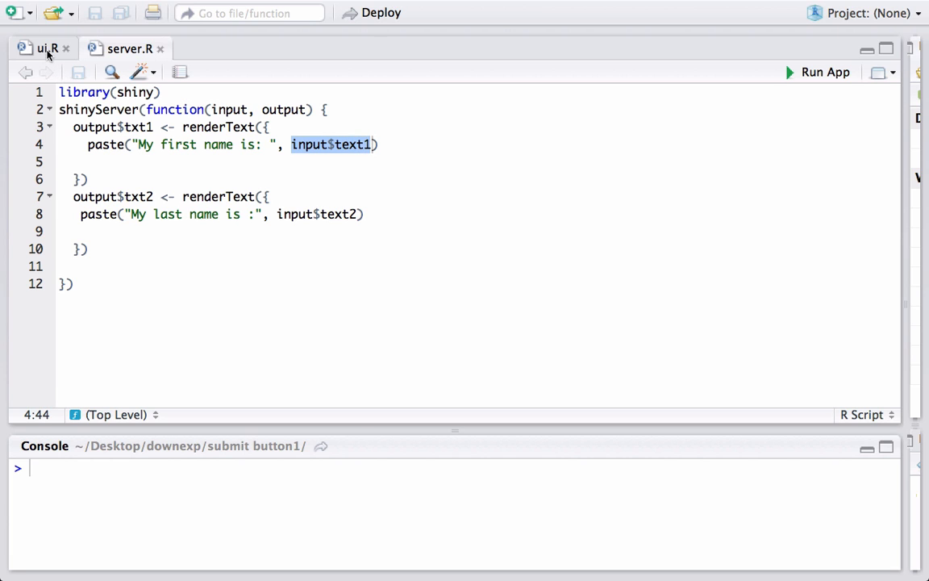
pyautogui.click(41, 48)
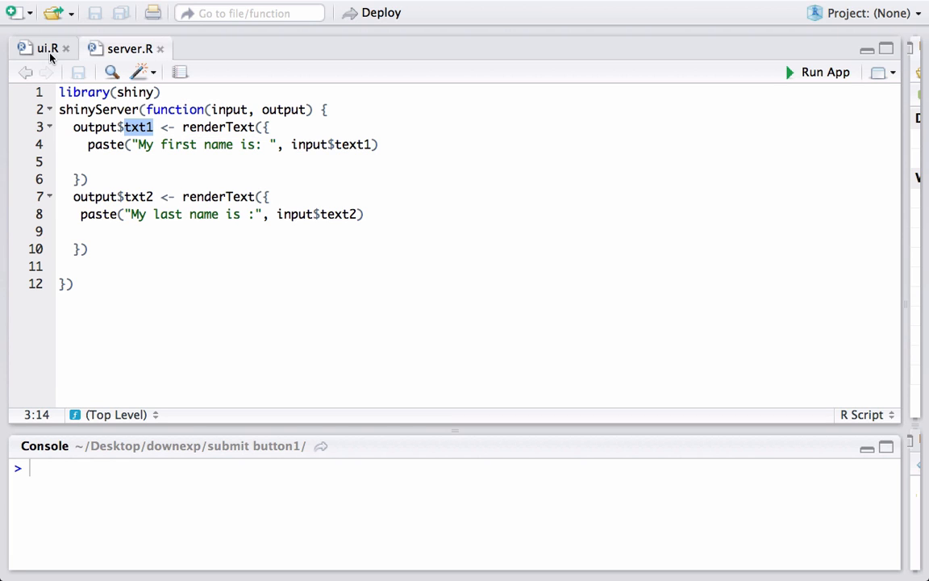
# Step: Pick out input$text2 in server.R and locate its matching textInput in ui.R
pyautogui.click(48, 49)
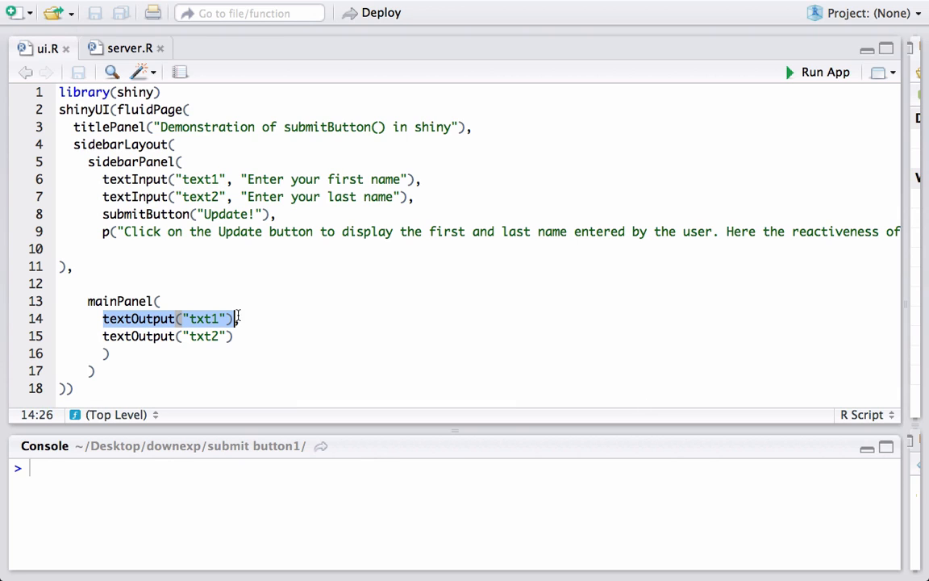
pyautogui.click(126, 48)
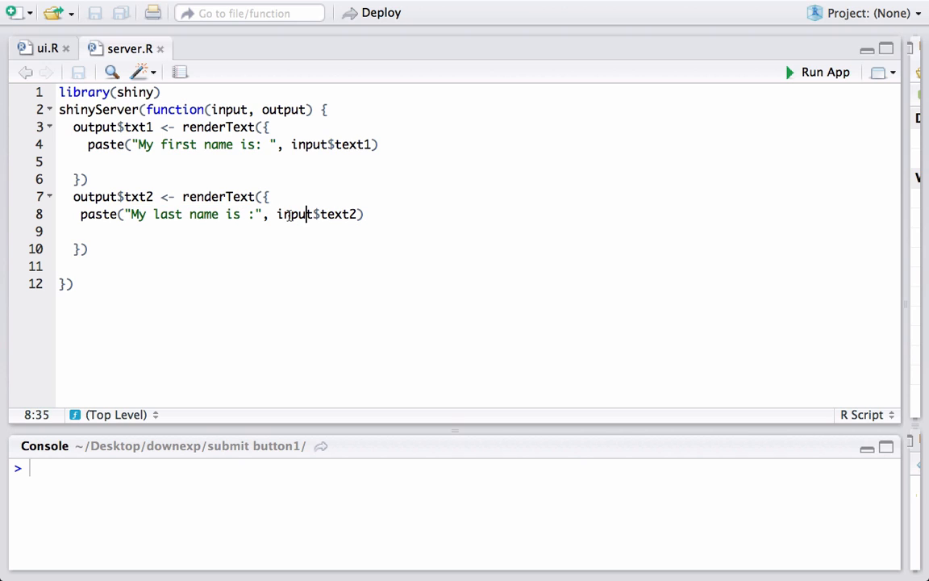
pyautogui.doubleClick(294, 213)
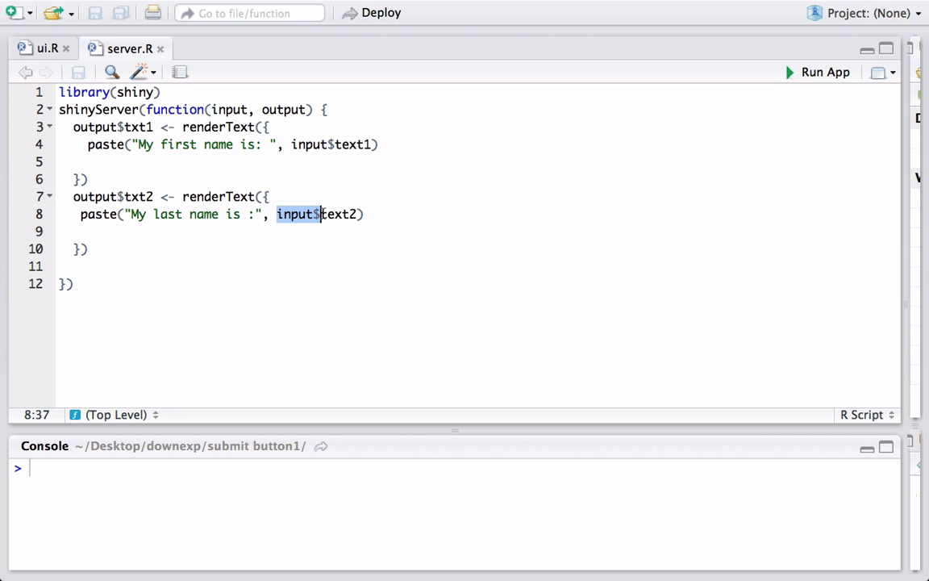
pyautogui.click(320, 213)
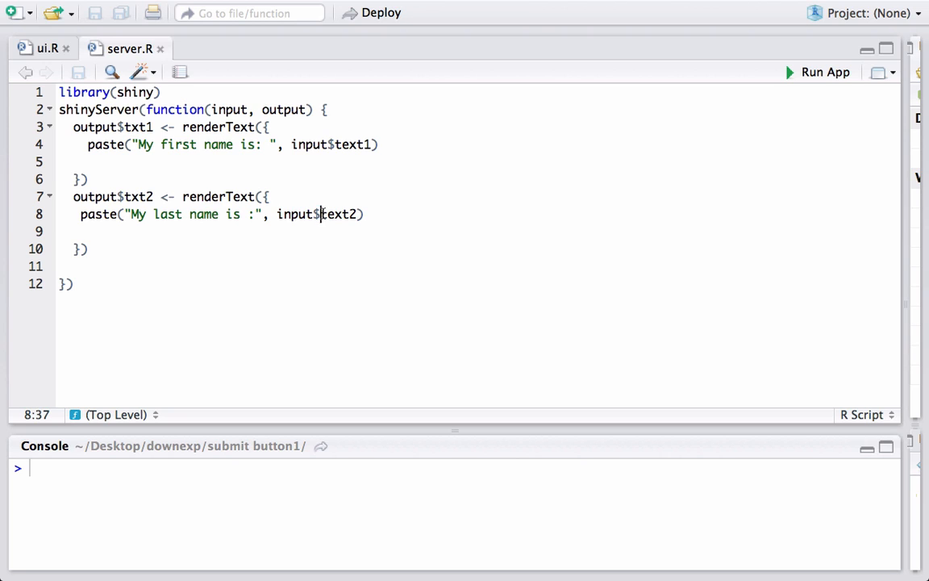
pyautogui.doubleClick(341, 213)
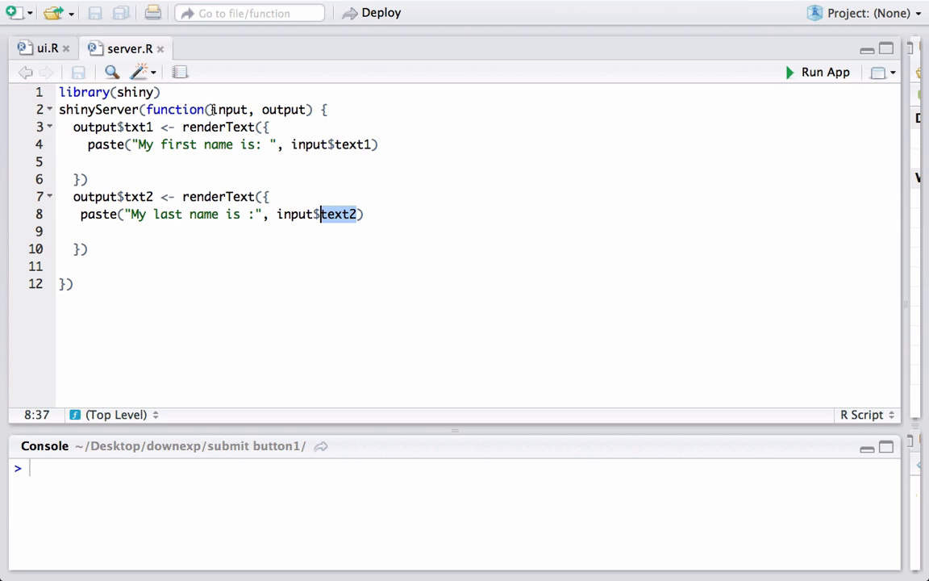
pyautogui.click(40, 49)
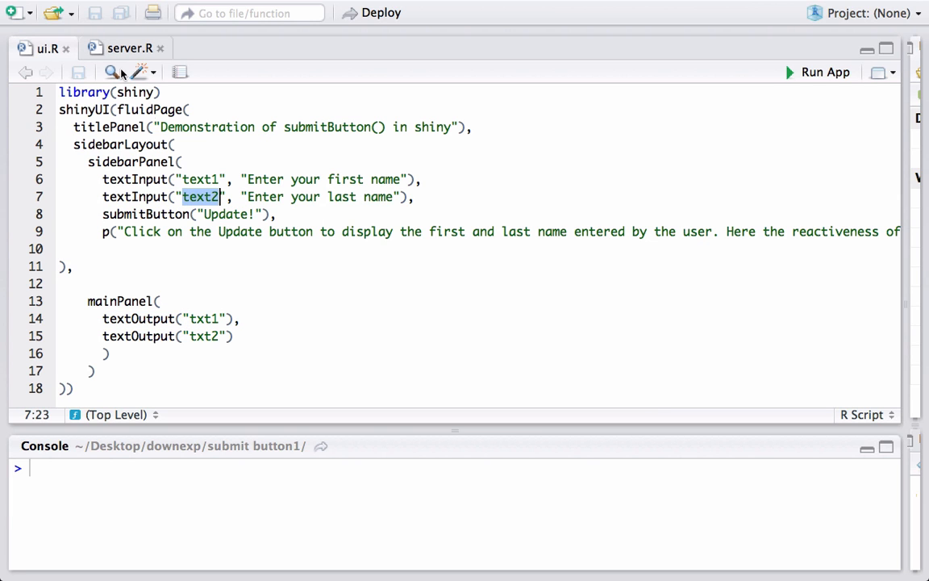
# Step: Match output$txt2 in server.R to the textOutput("txt2") call in ui.R
pyautogui.click(129, 48)
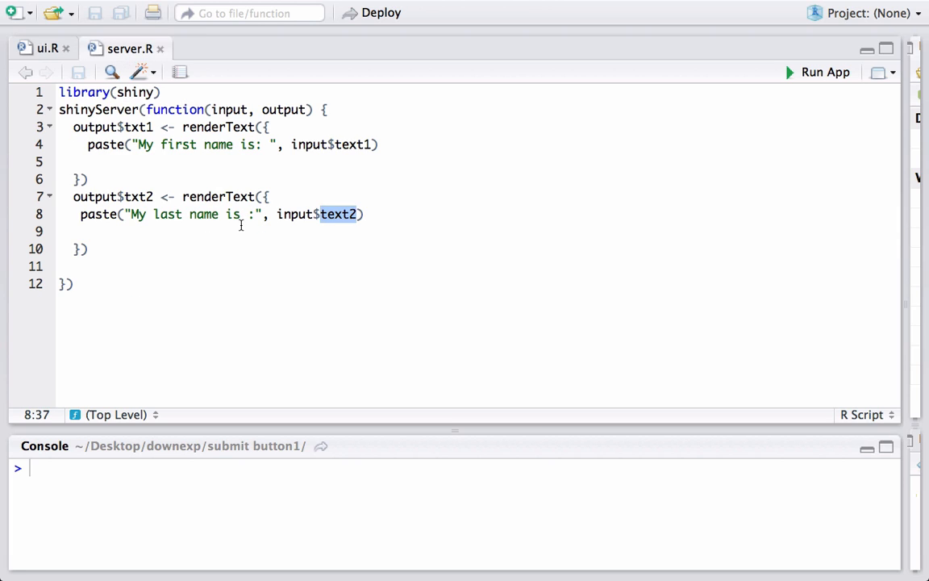
pyautogui.moveTo(125, 197)
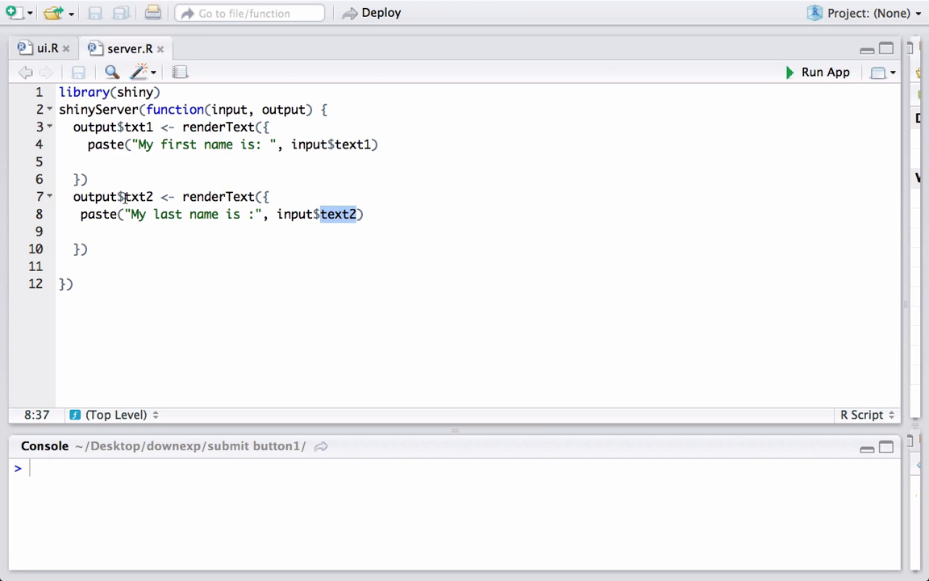
pyautogui.click(135, 197)
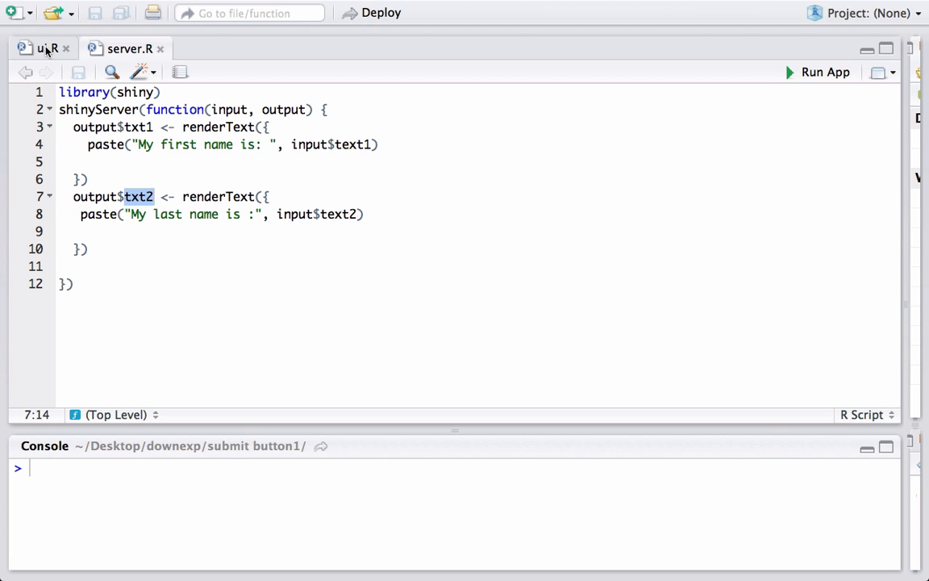
pyautogui.click(40, 49)
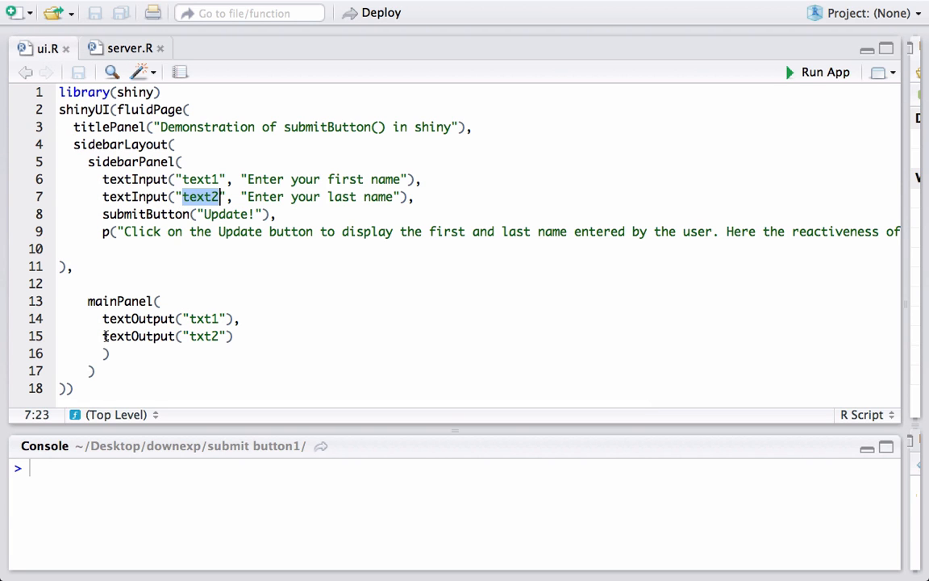
pyautogui.doubleClick(139, 337)
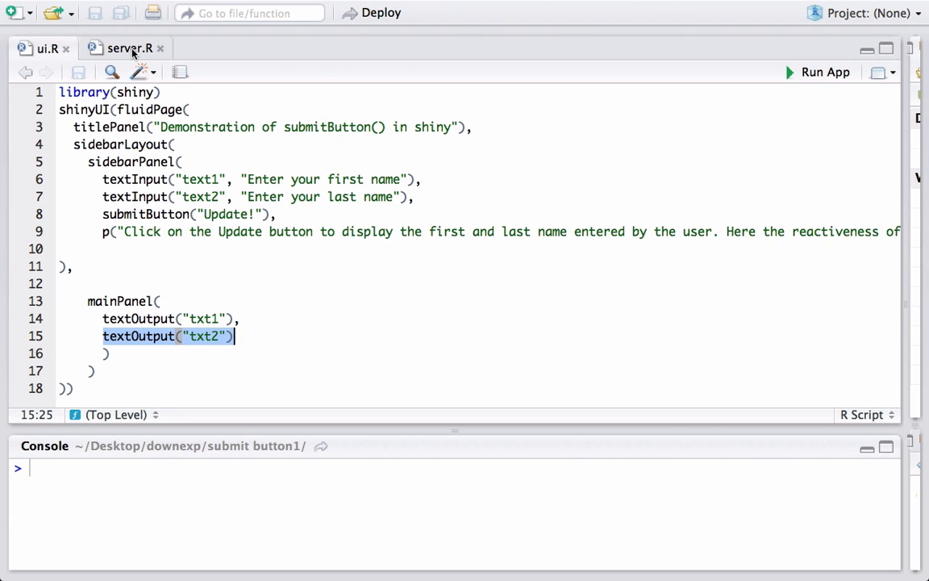
pyautogui.moveTo(127, 49)
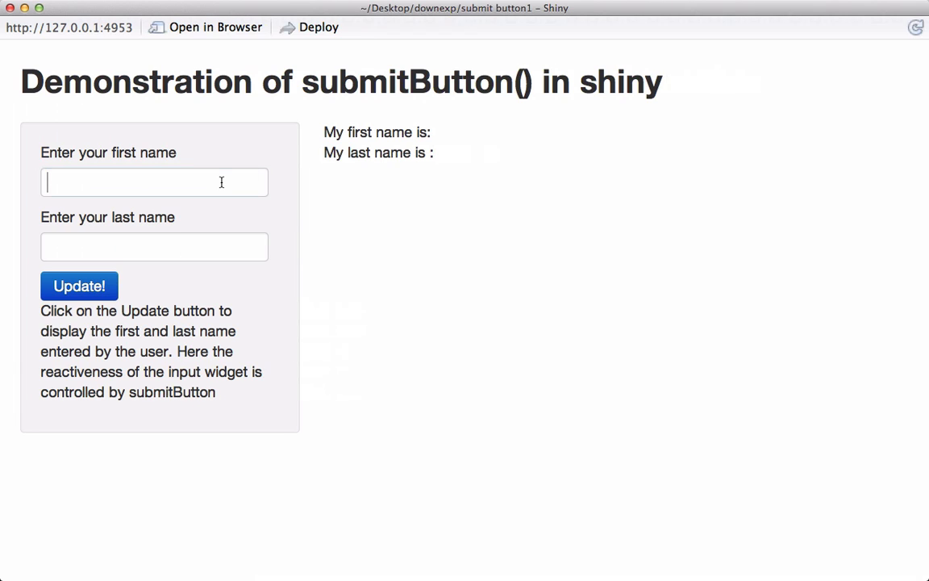
# Step: Submit George and Lijo with Update! so both names appear in the output
pyautogui.write('G')
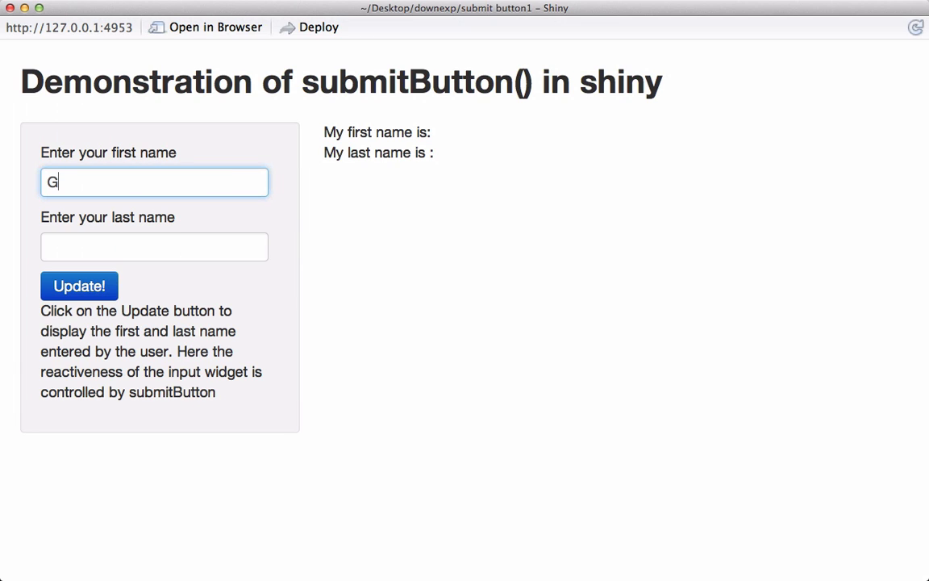
pyautogui.write('eorge')
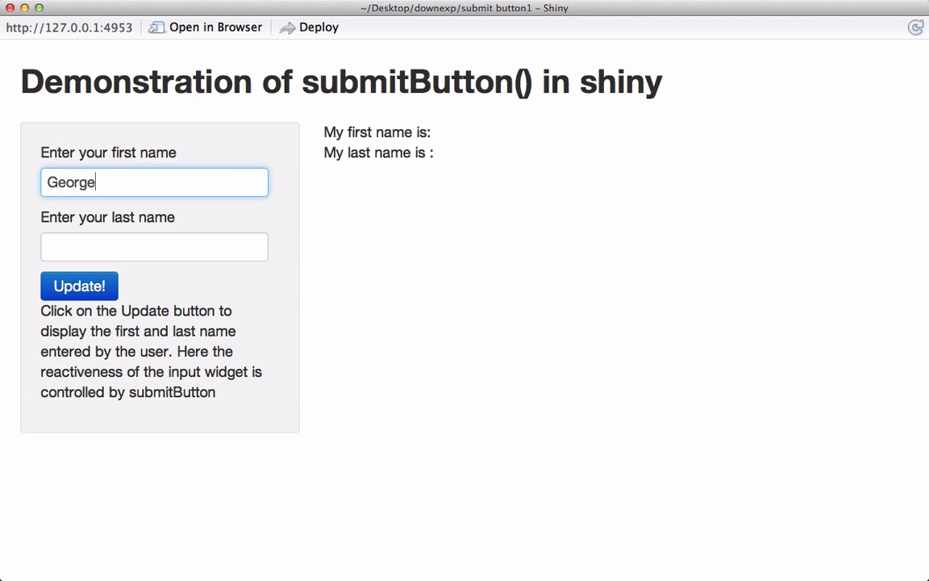
pyautogui.write('Lijo')
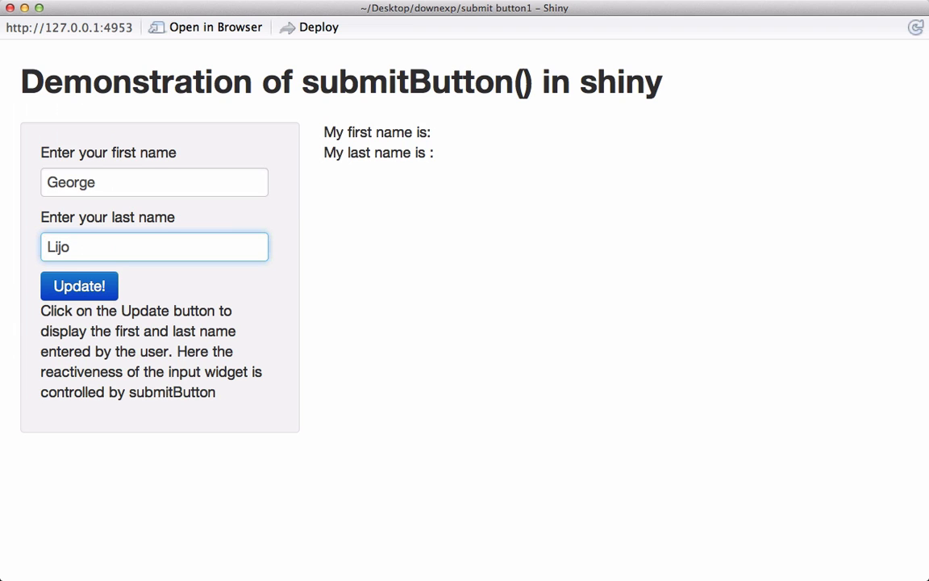
pyautogui.click(79, 285)
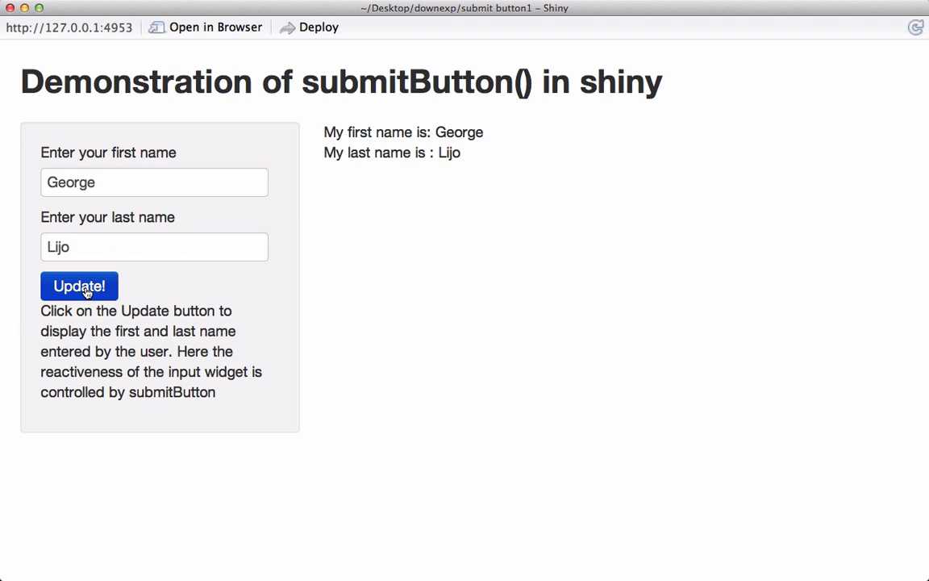